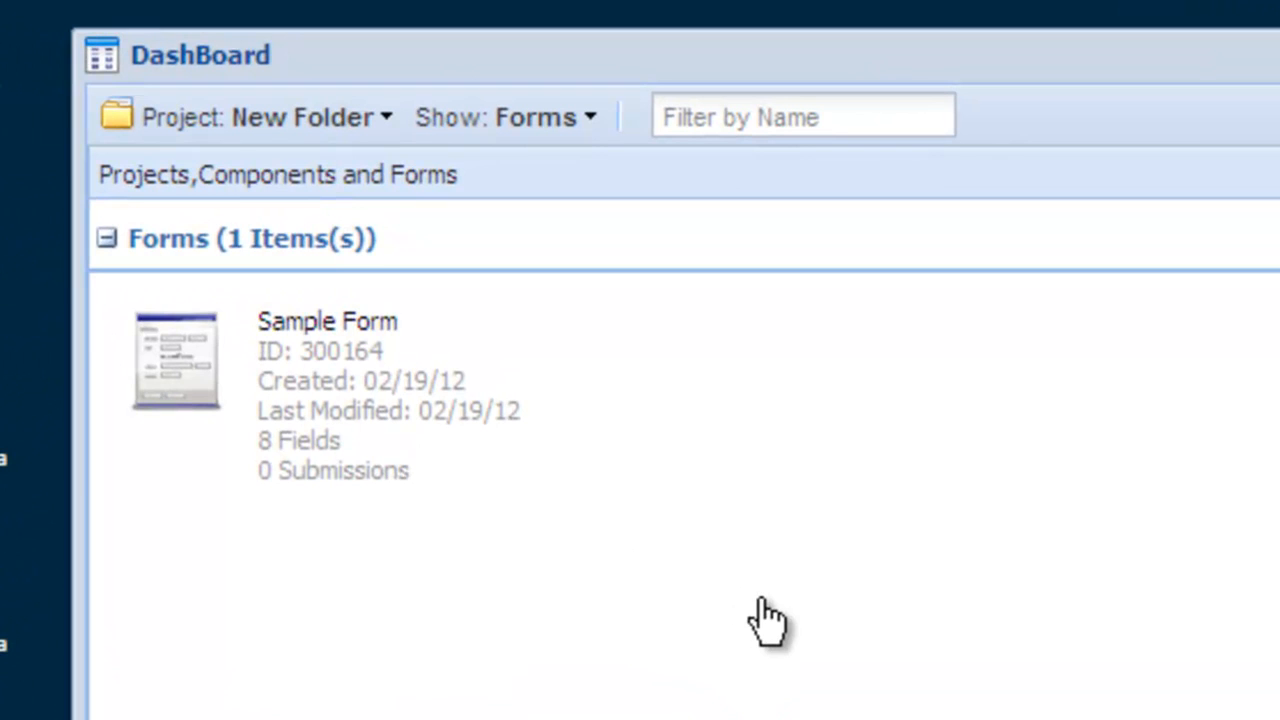
mouse_move(320, 400)
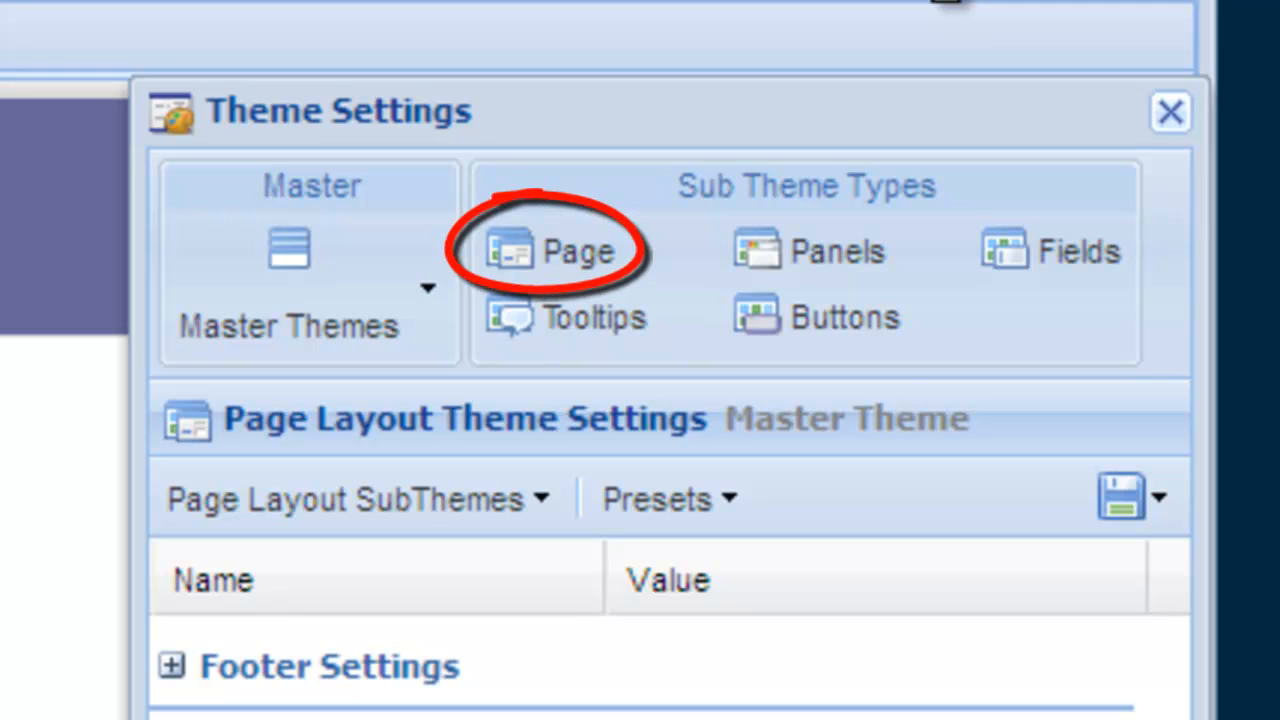
mouse_move(838, 251)
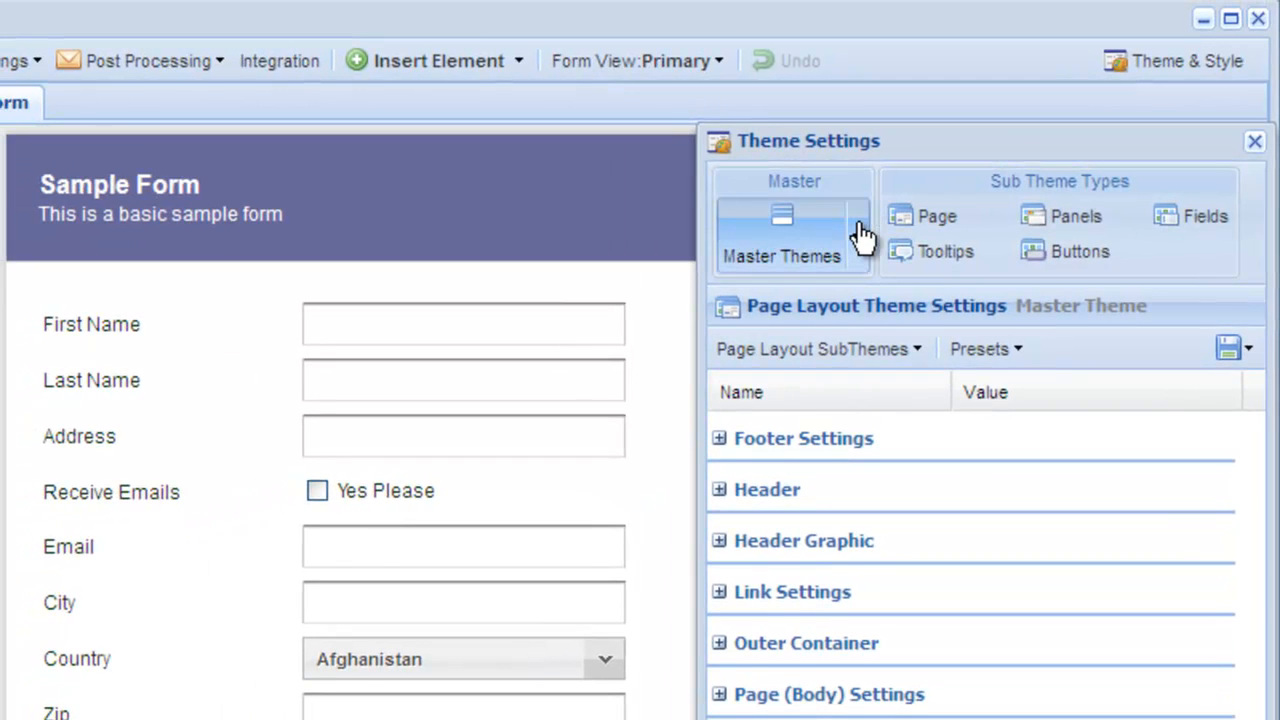
Apply PayPal Style, logifoms Standard and Minimalist master themes, finishing on Clean & Dark.
left_click(855, 235)
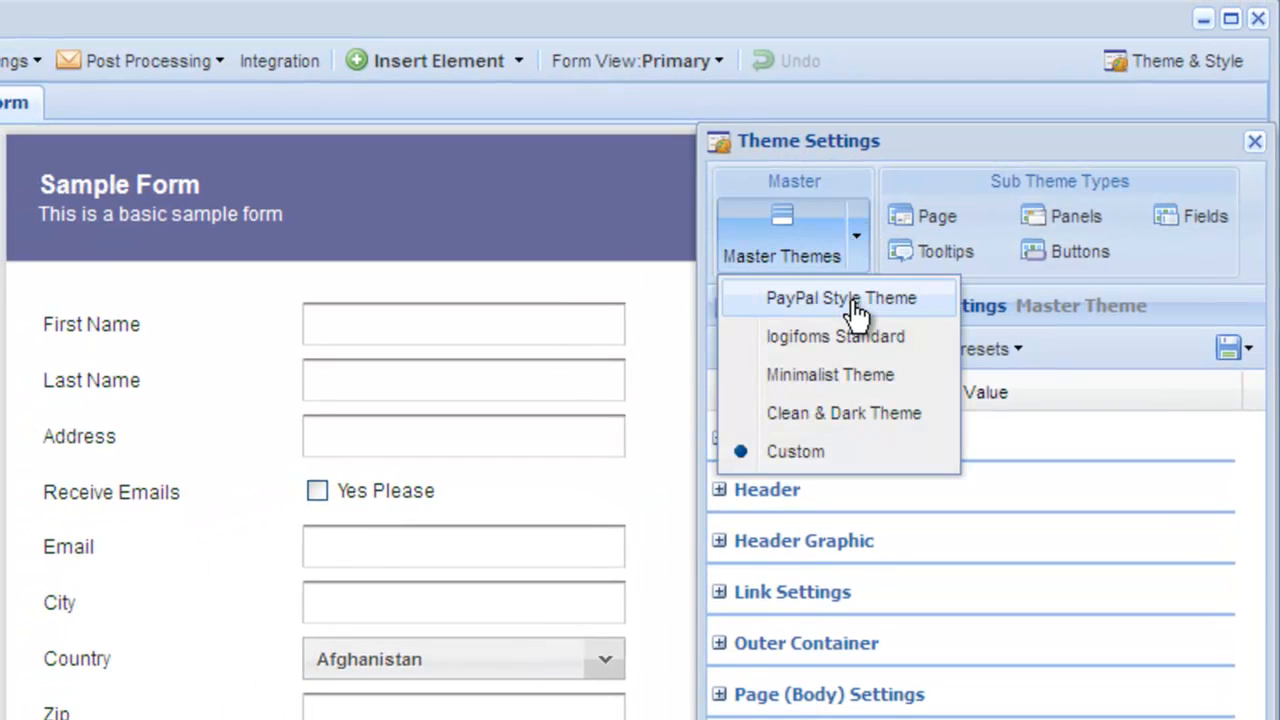
left_click(840, 298)
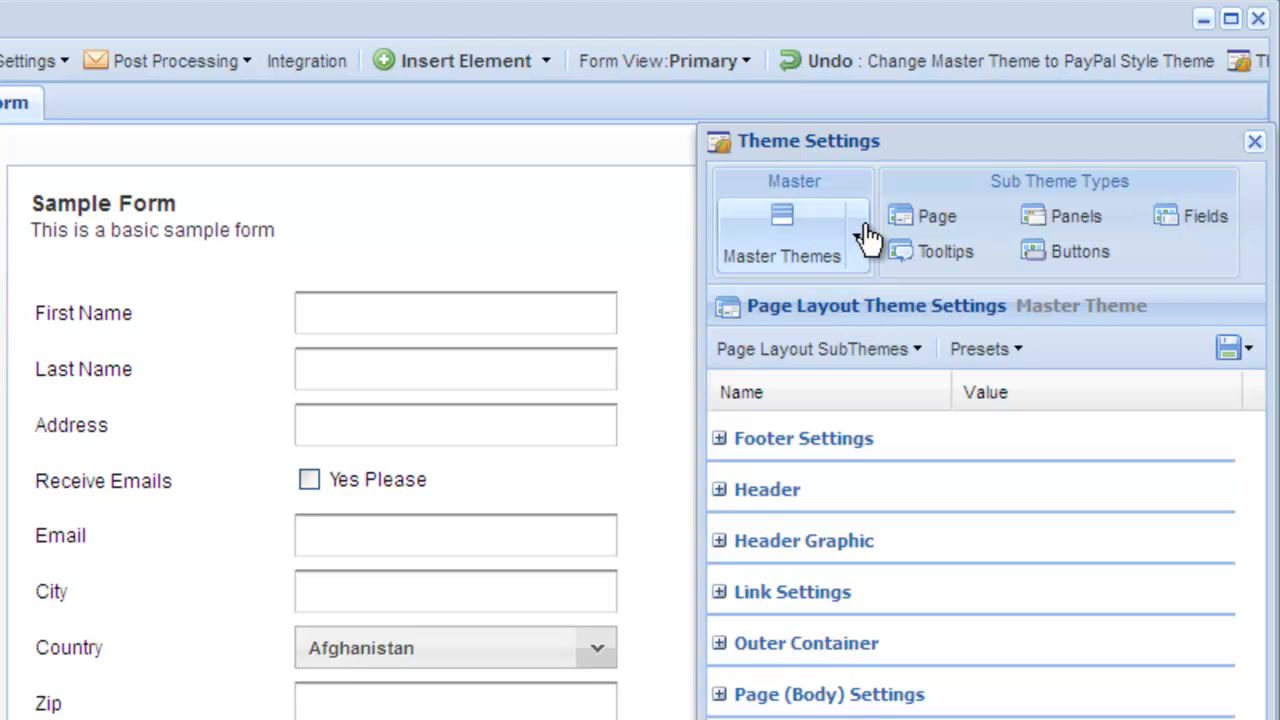
left_click(793, 235)
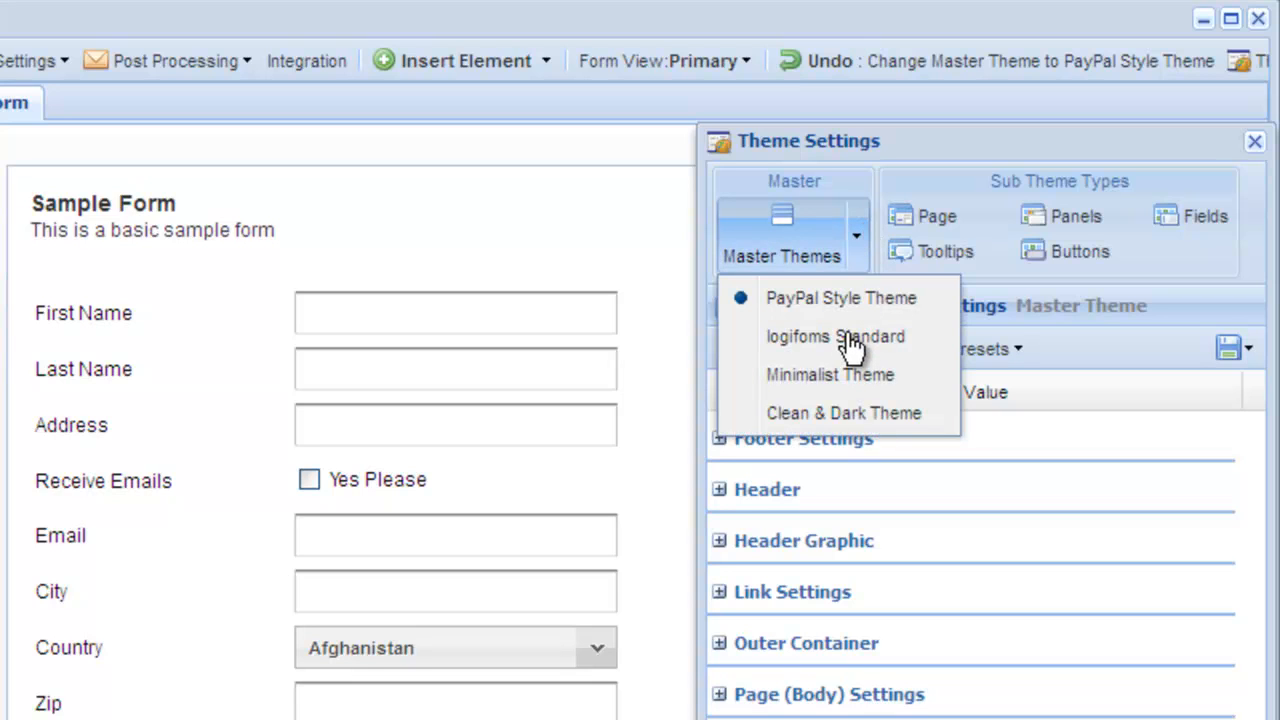
left_click(835, 336)
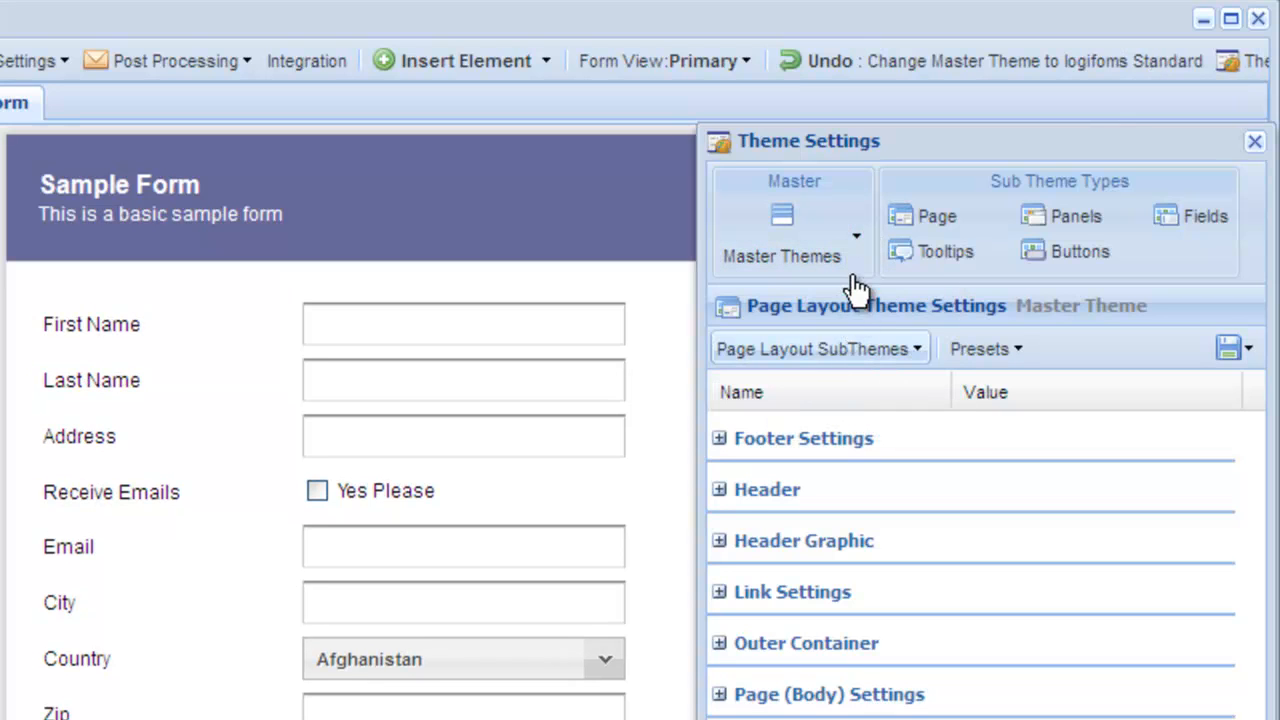
left_click(855, 237)
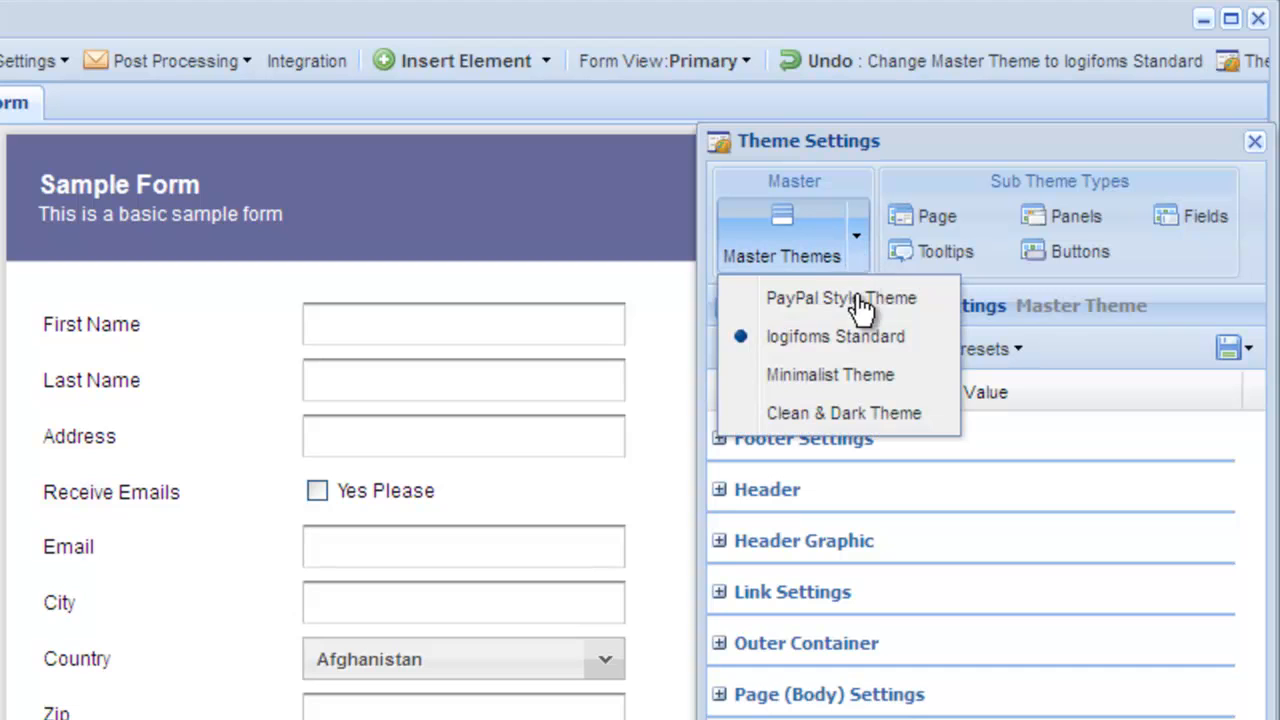
left_click(830, 374)
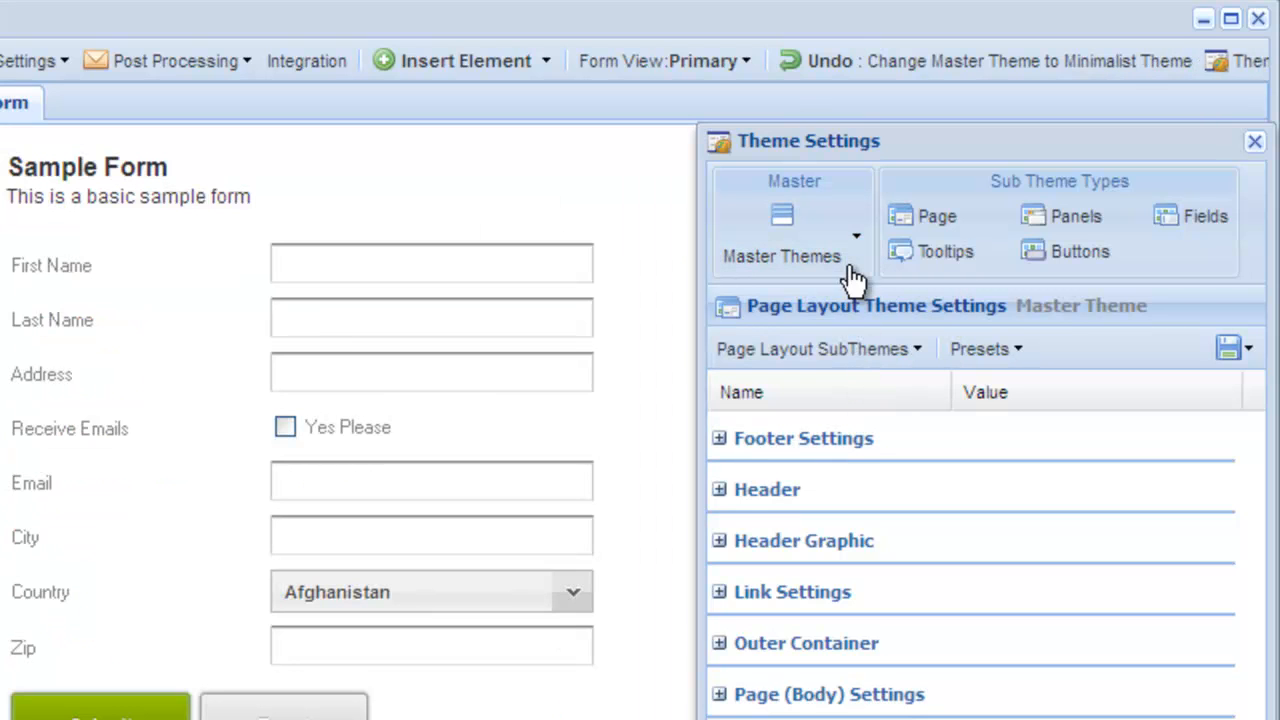
left_click(856, 236)
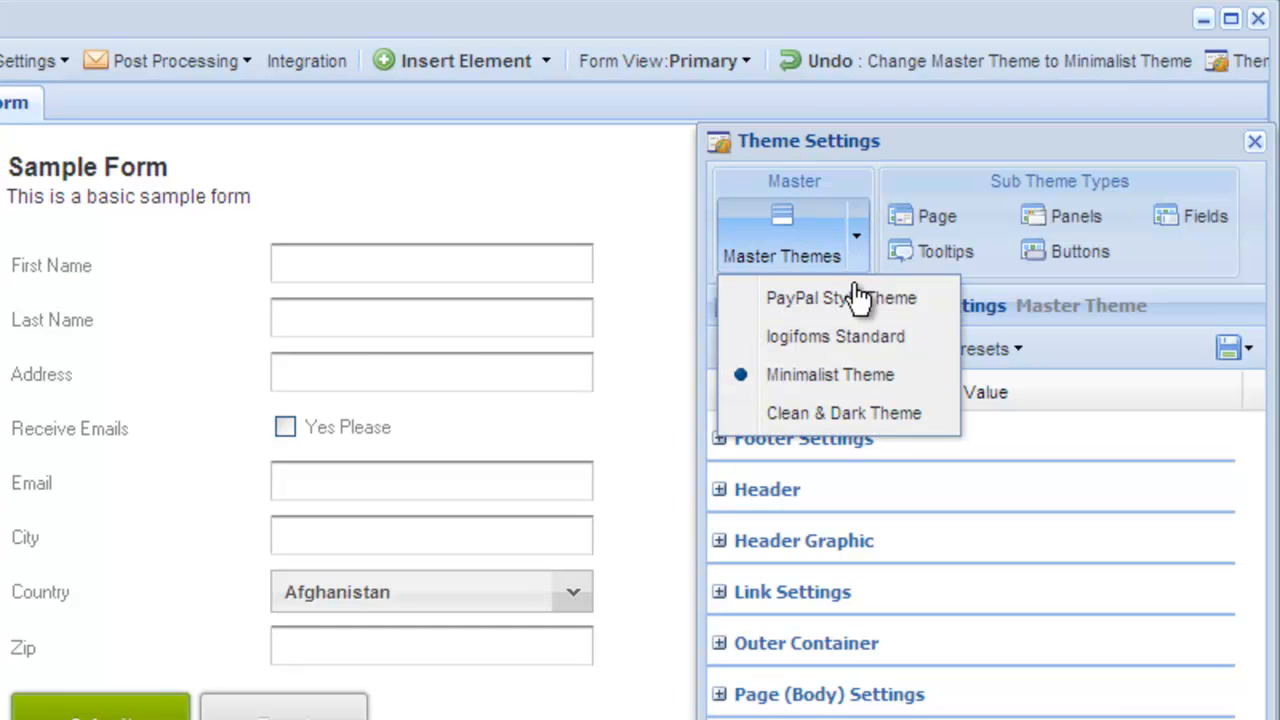
left_click(843, 413)
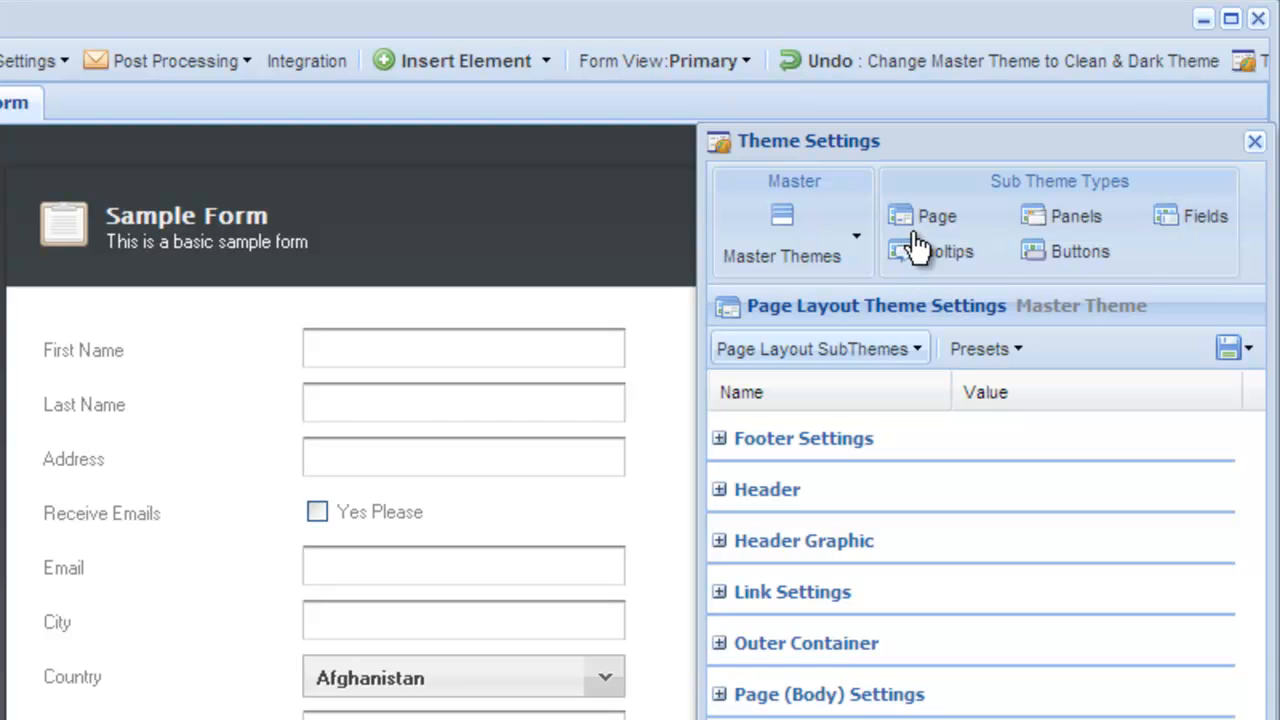
mouse_move(920, 216)
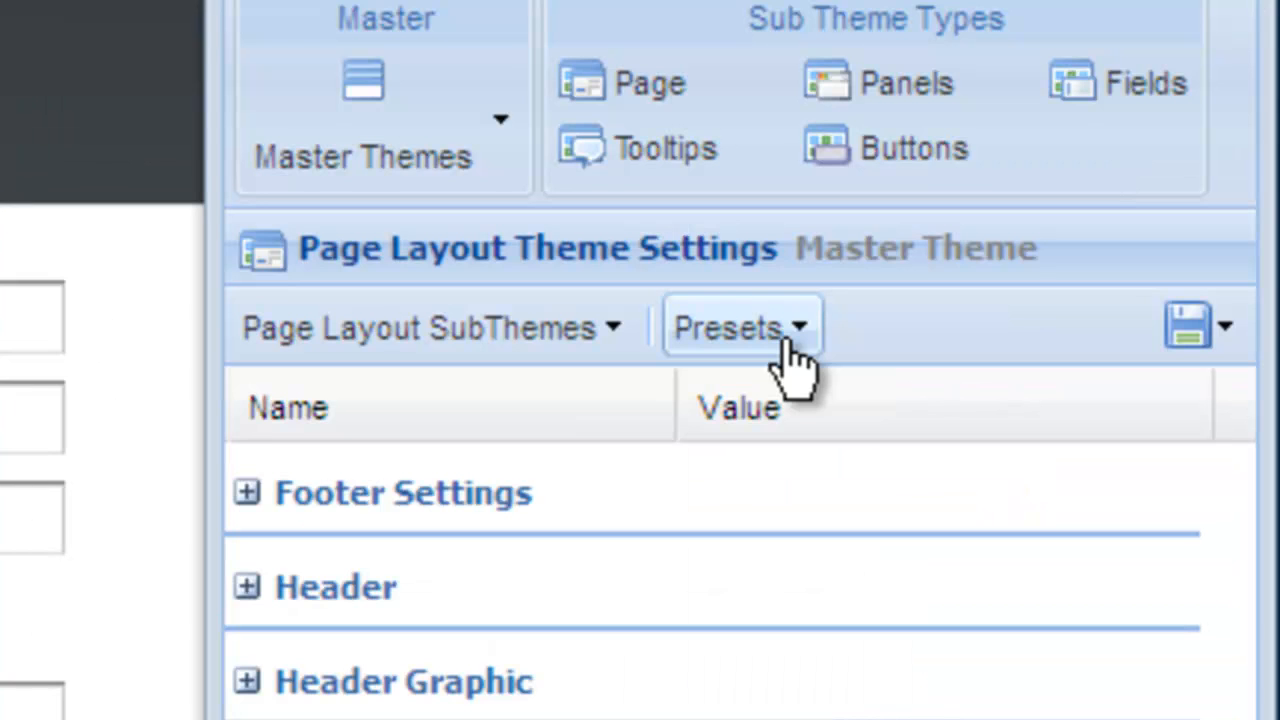
Preview the Plain, Darkness and Pastel page layout presets, then restore Default.
left_click(742, 327)
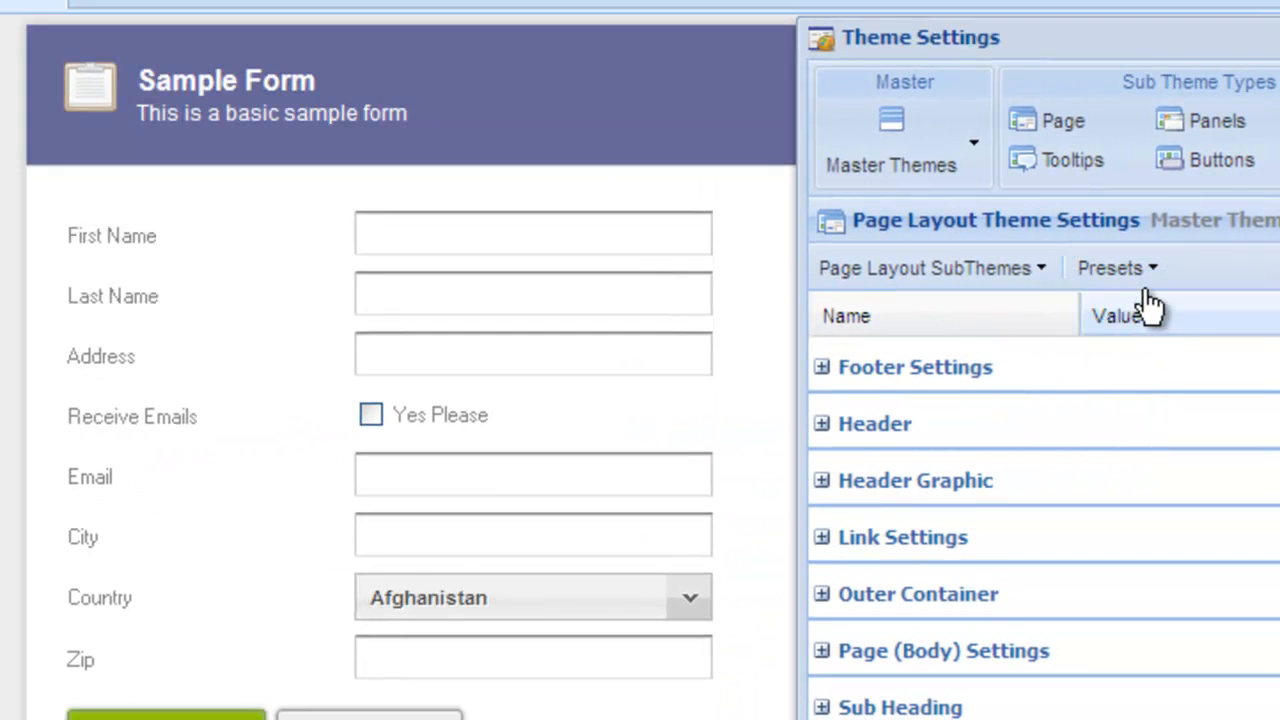
left_click(1117, 267)
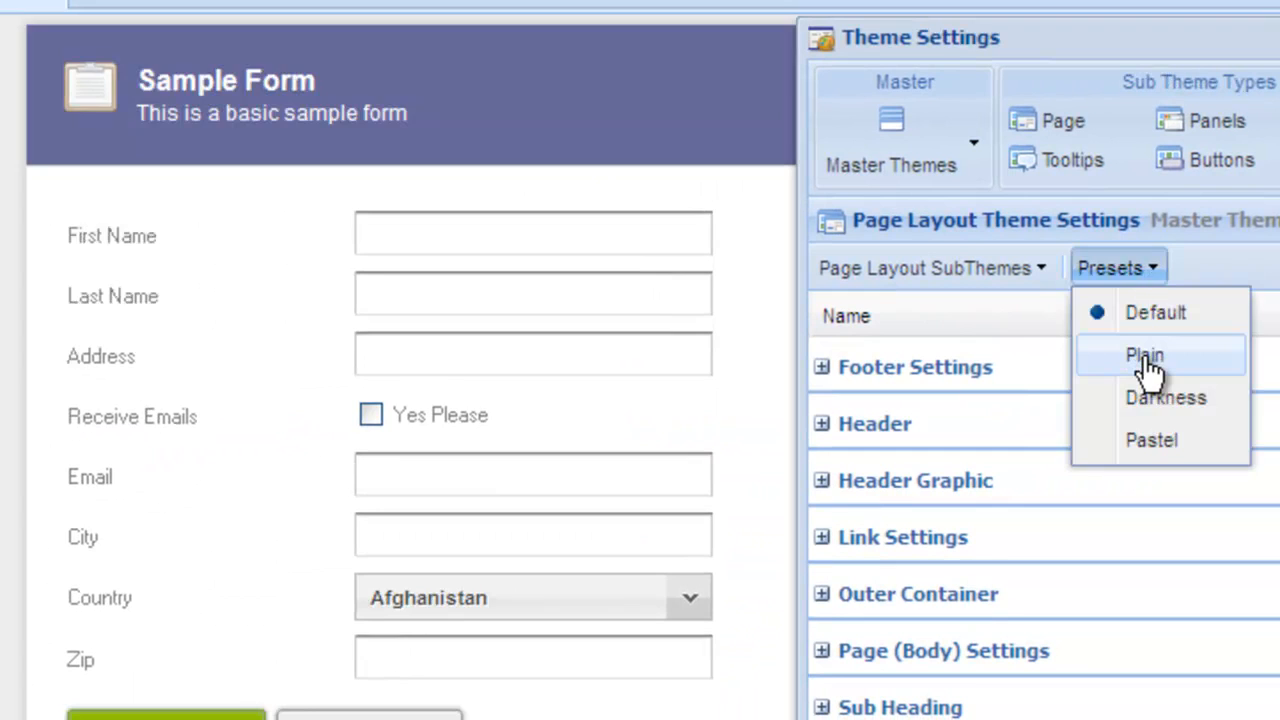
left_click(1144, 355)
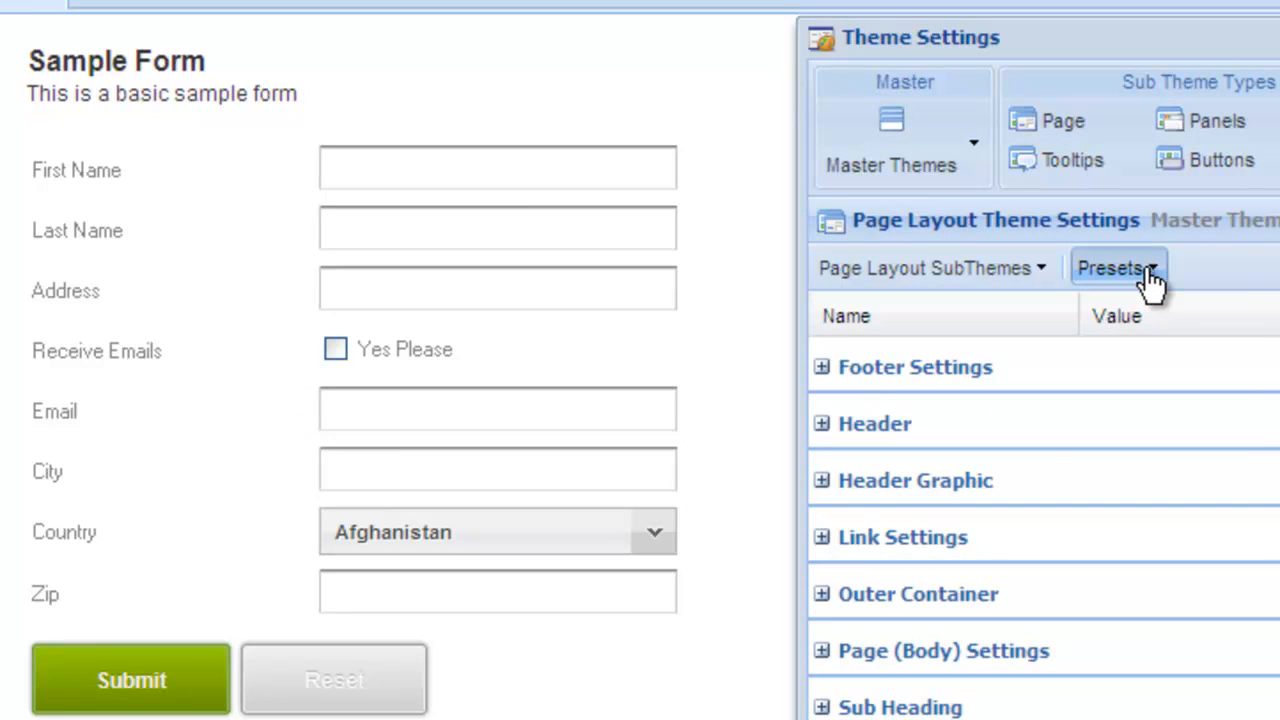
left_click(1113, 267)
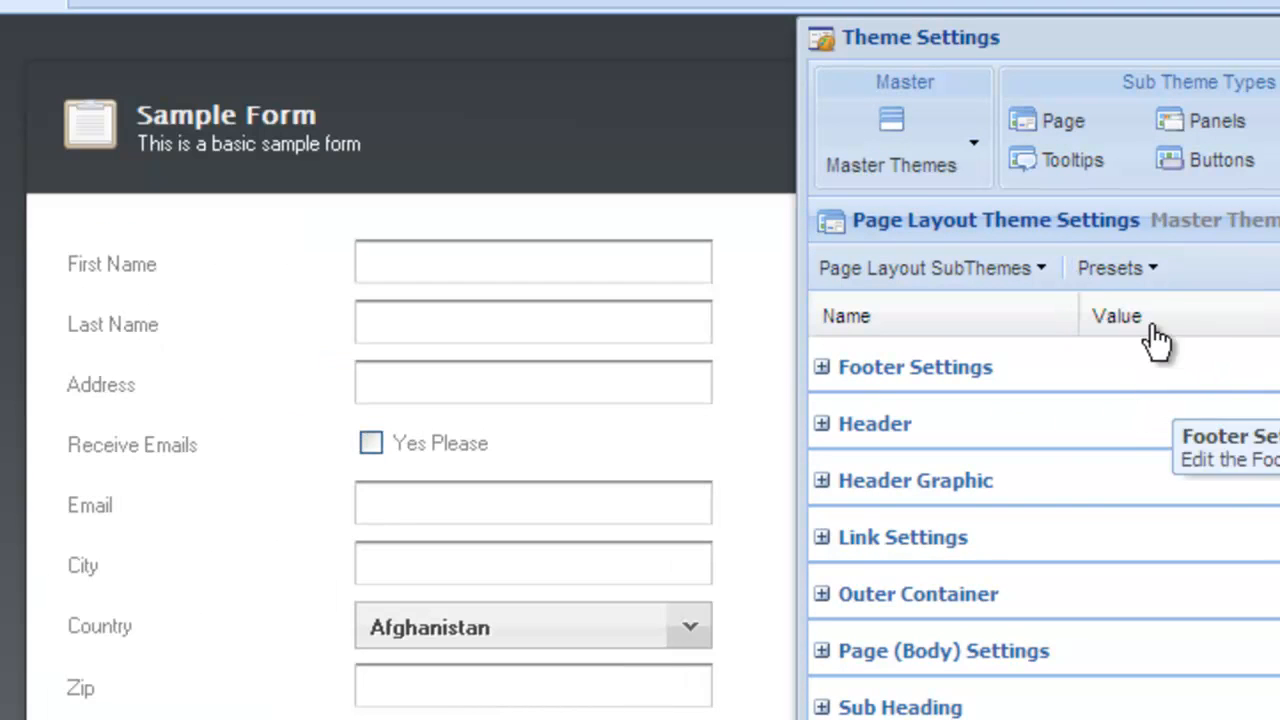
left_click(1117, 267)
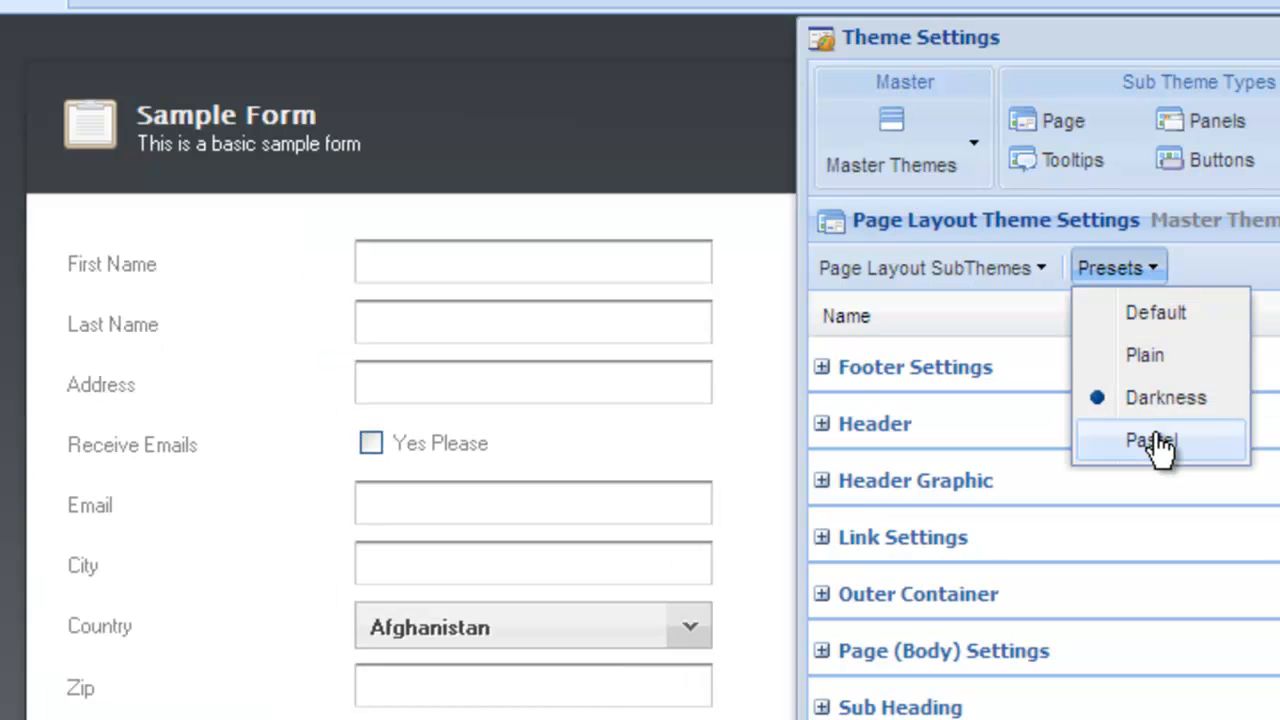
left_click(1150, 440)
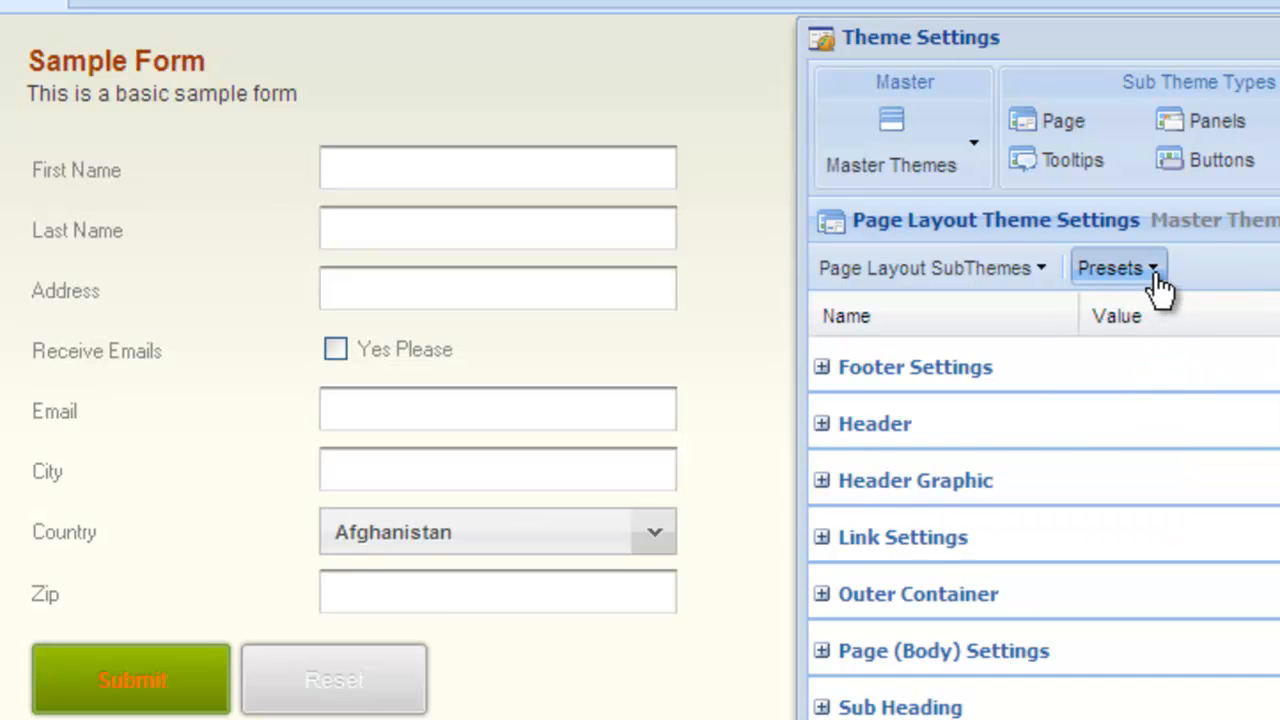
left_click(1117, 267)
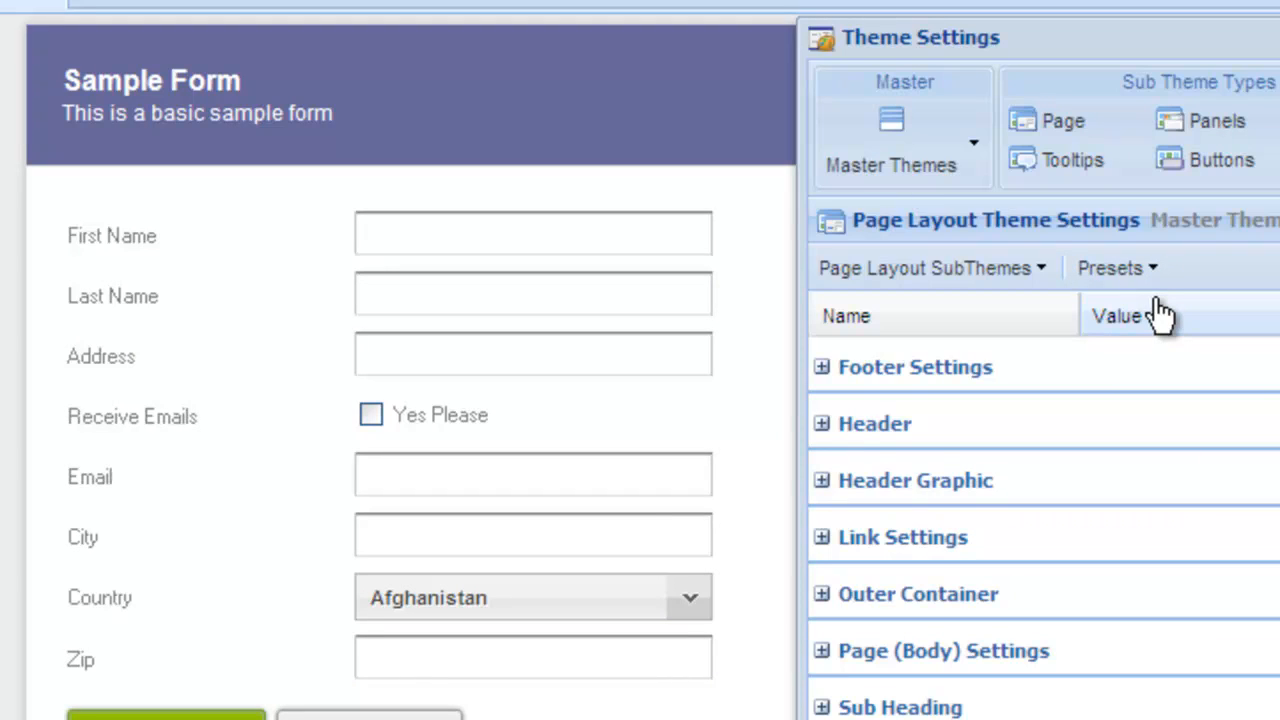
mouse_move(1035, 405)
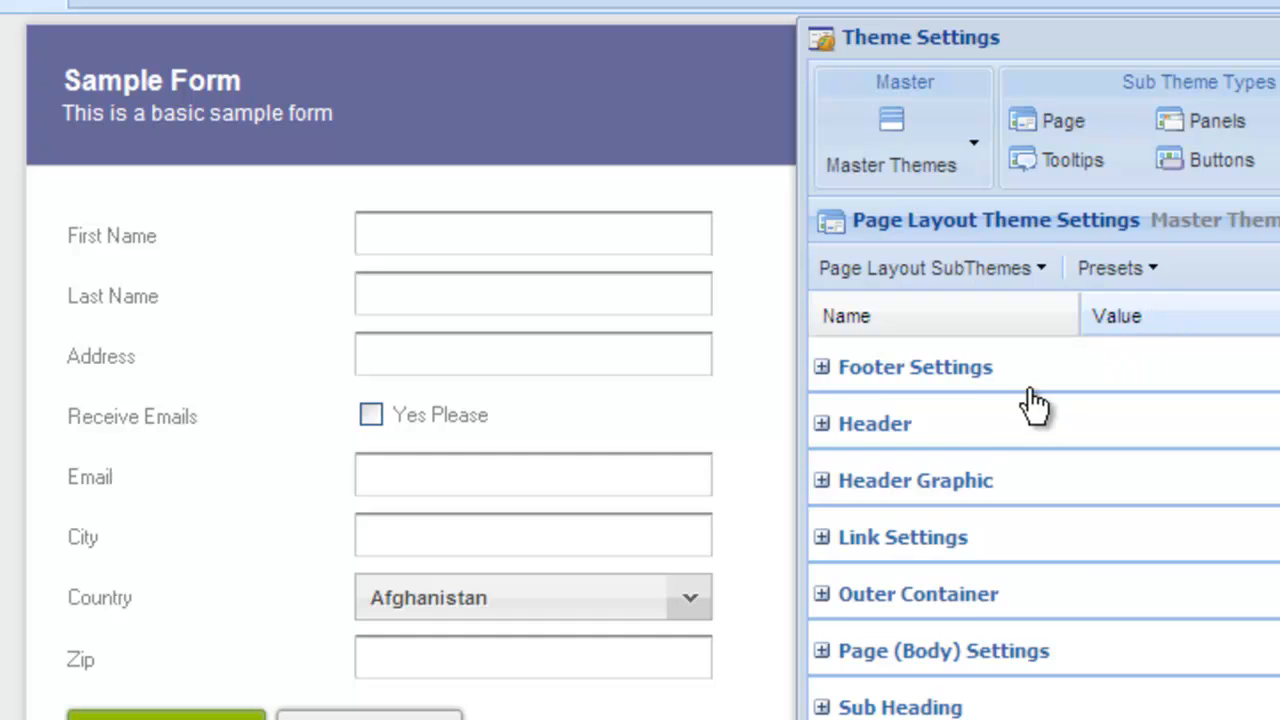
Expand the Header properties and set its background colour to black (#000000).
left_click(874, 423)
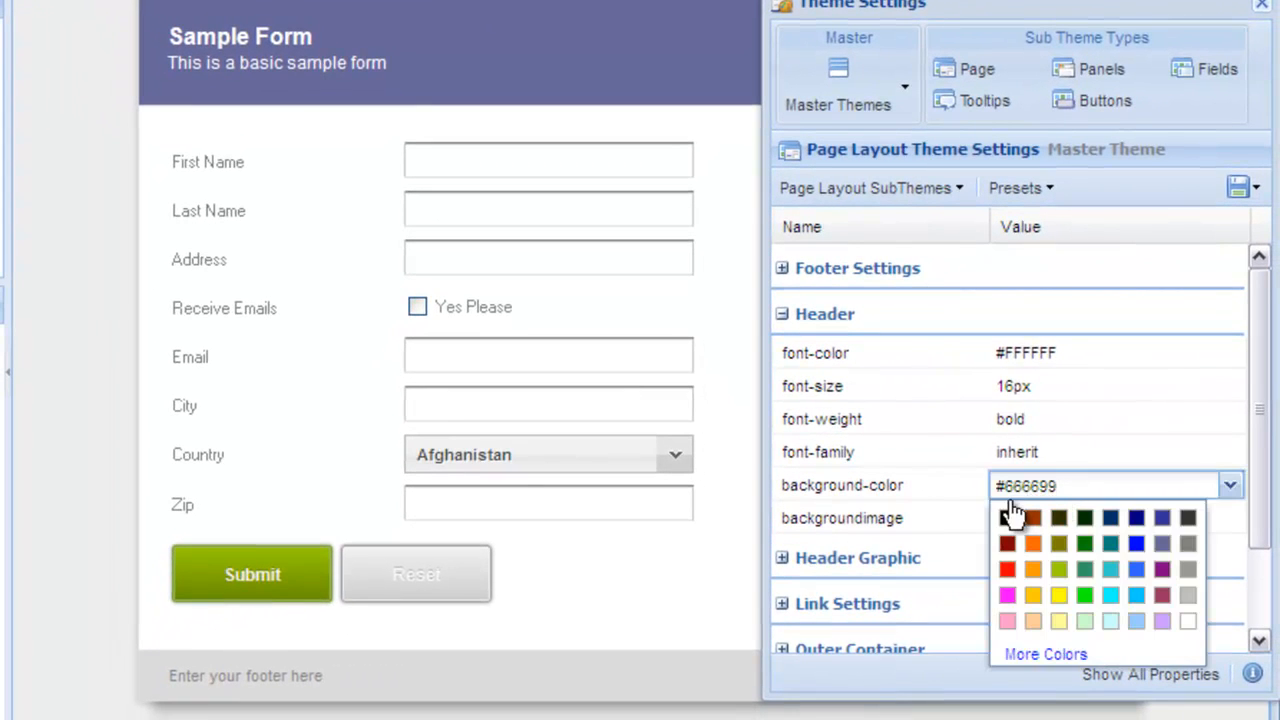
left_click(1007, 517)
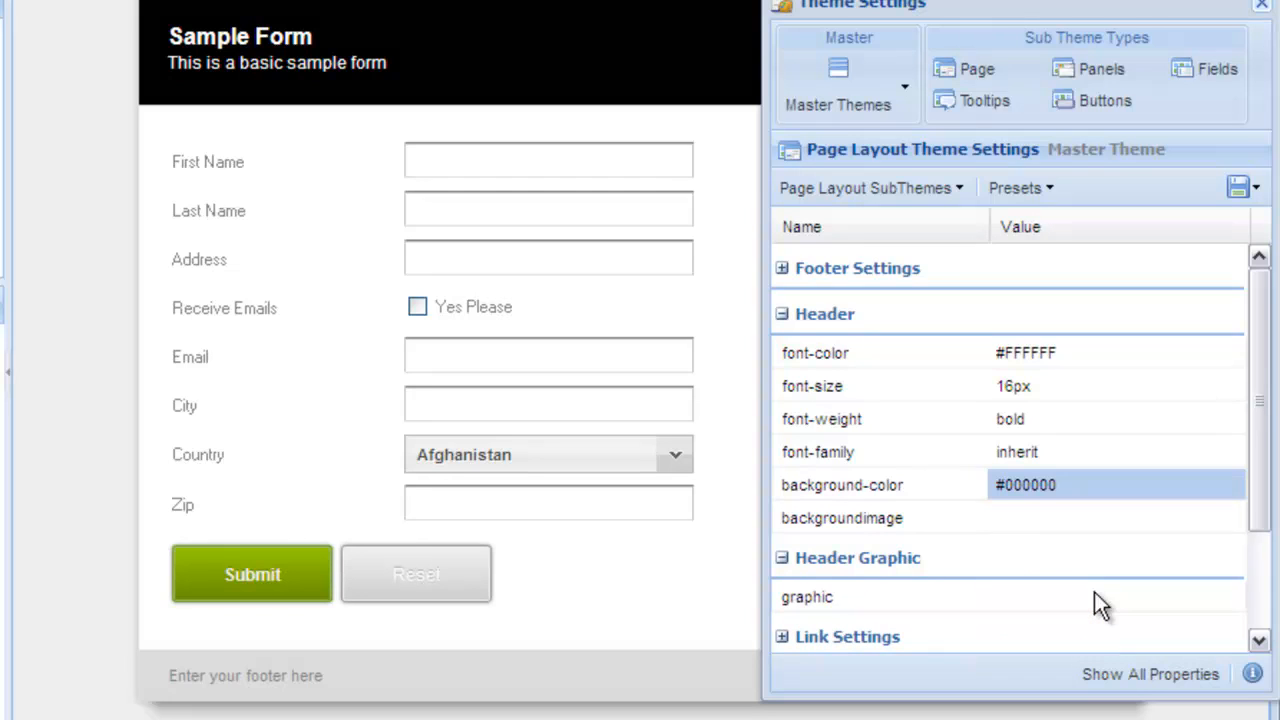
left_click(1100, 597)
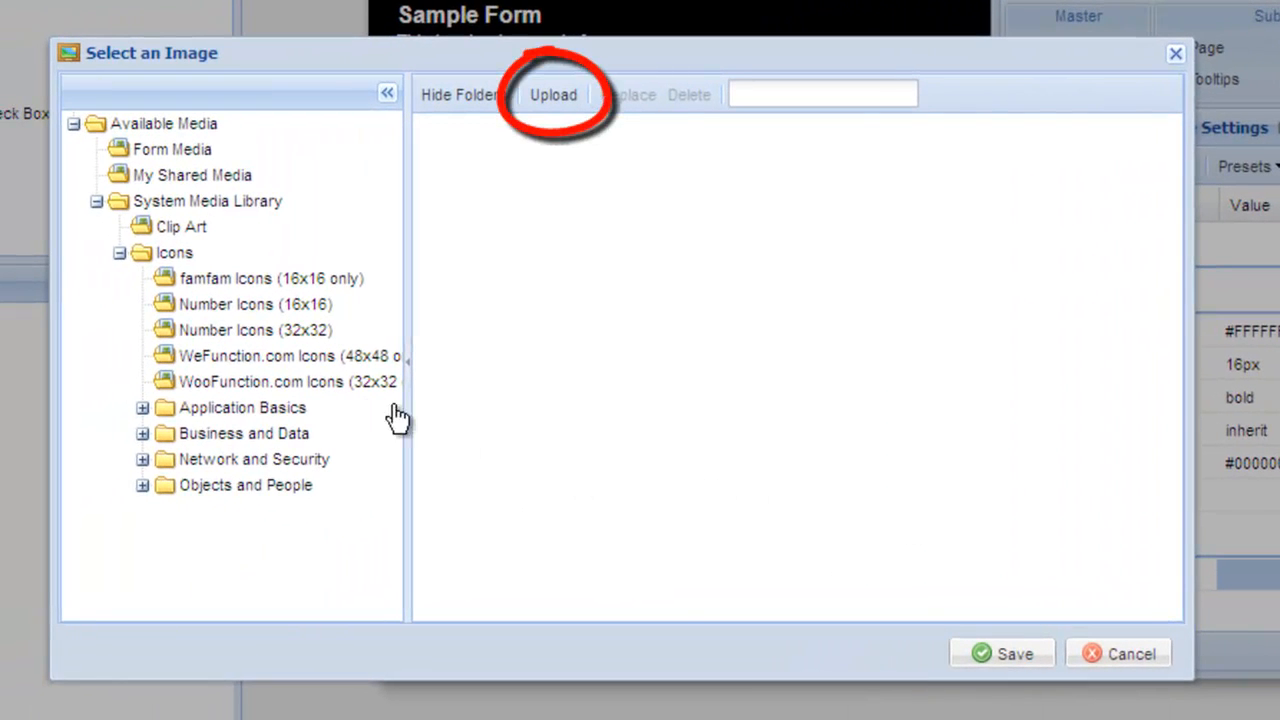
Choose a WooFunction.com icon from the System Media Library as the header graphic.
left_click(262, 381)
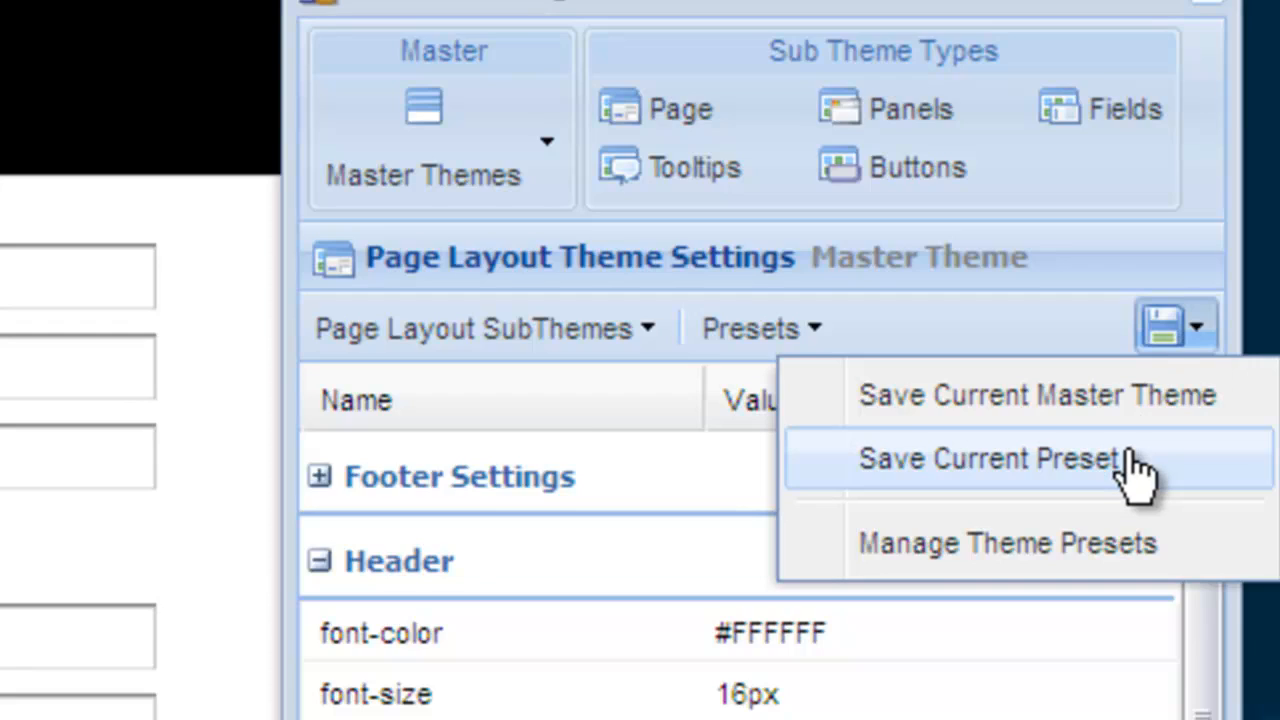
Save the page layout as preset 'My Standard Page Theme' and review subthemes and presets.
left_click(988, 458)
type("My Standard Page Theme")
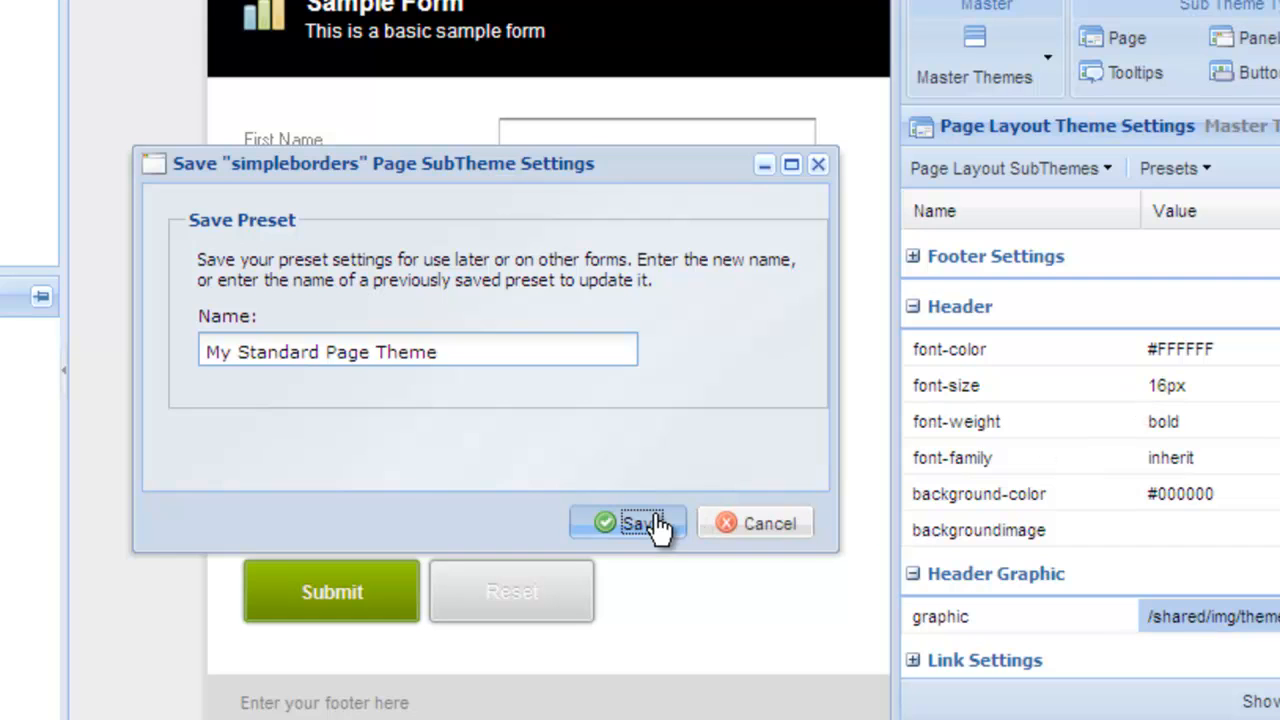
left_click(630, 523)
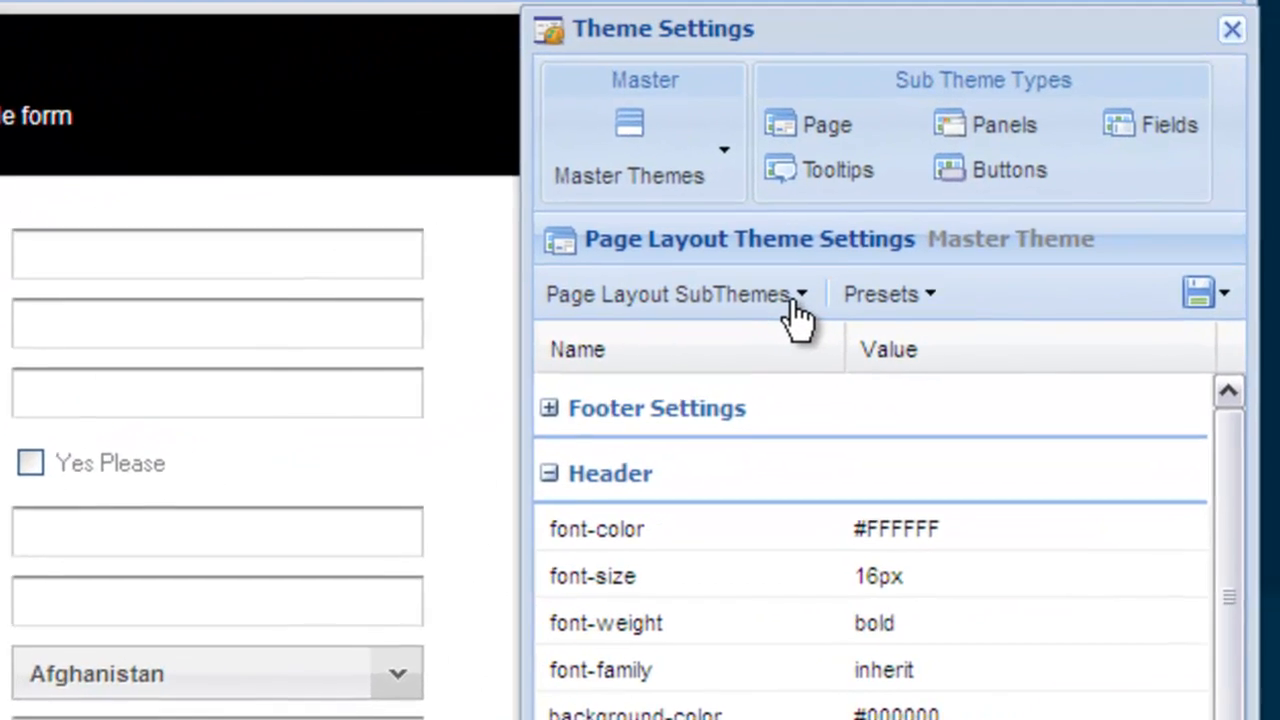
left_click(670, 293)
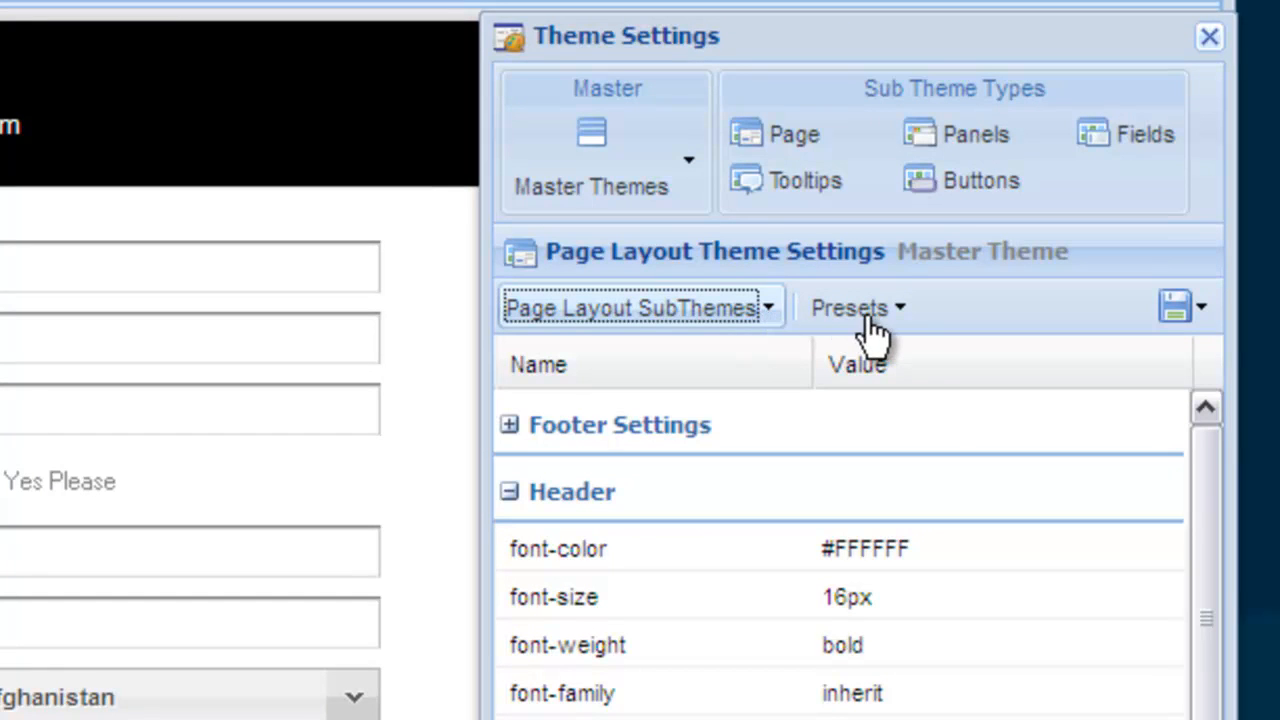
left_click(855, 307)
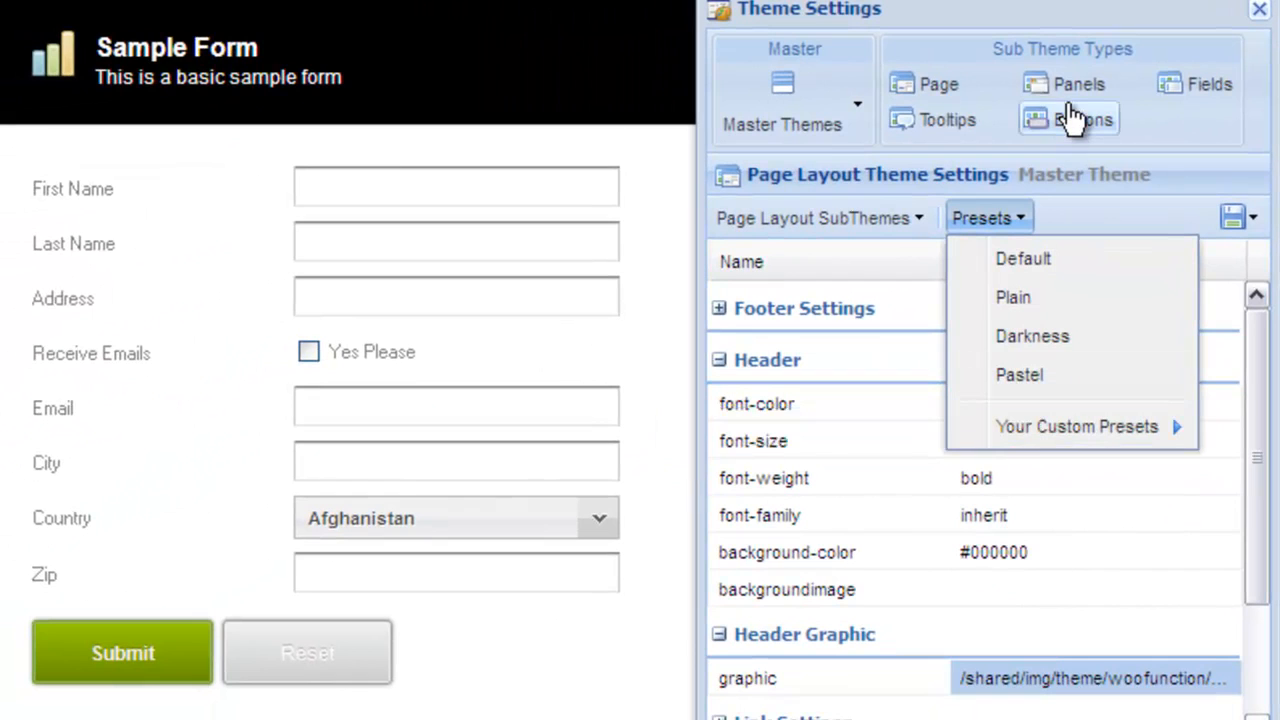
Try the Hot, Basic and Clean and Colorful button subthemes, ending on CSS3 Buttons.
left_click(1082, 119)
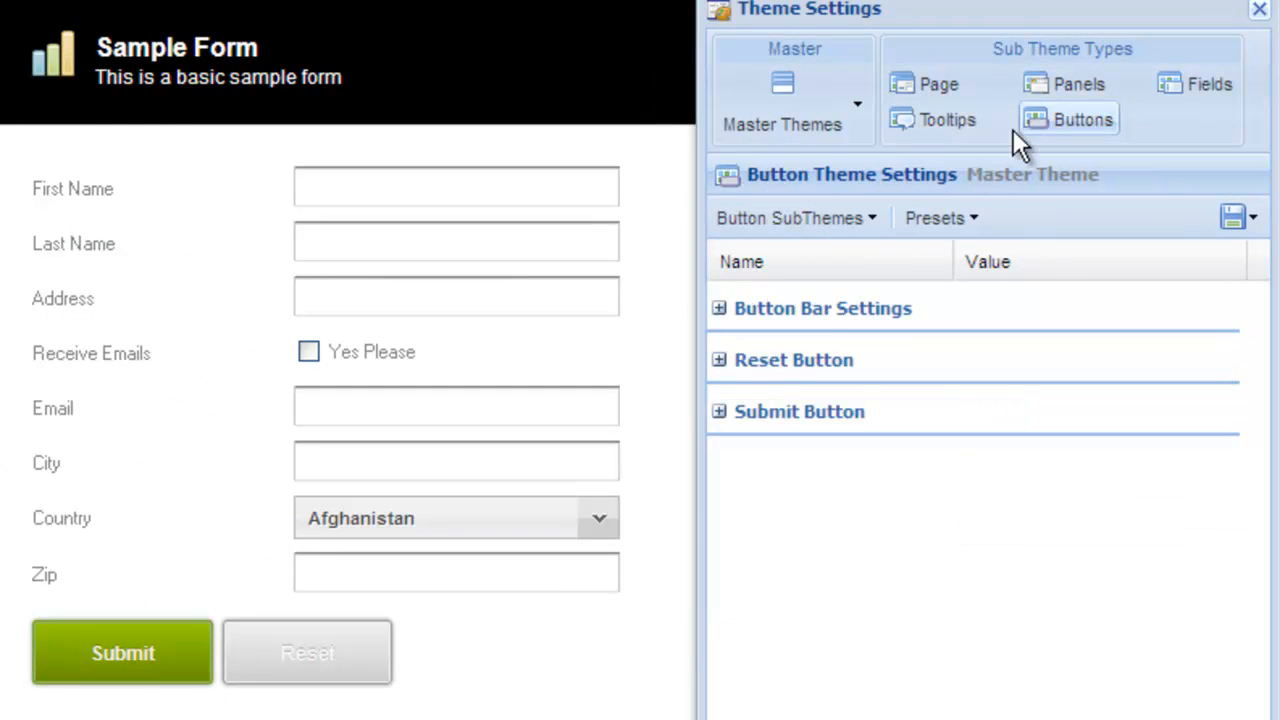
left_click(795, 217)
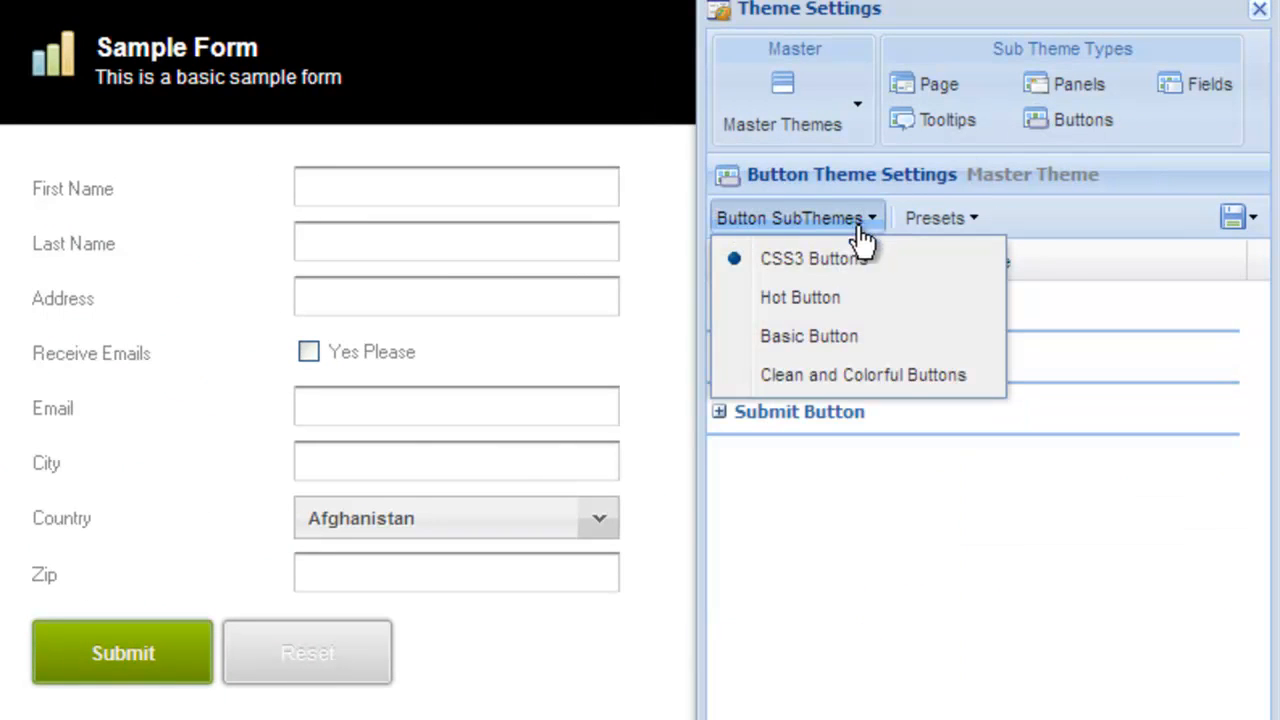
left_click(813, 258)
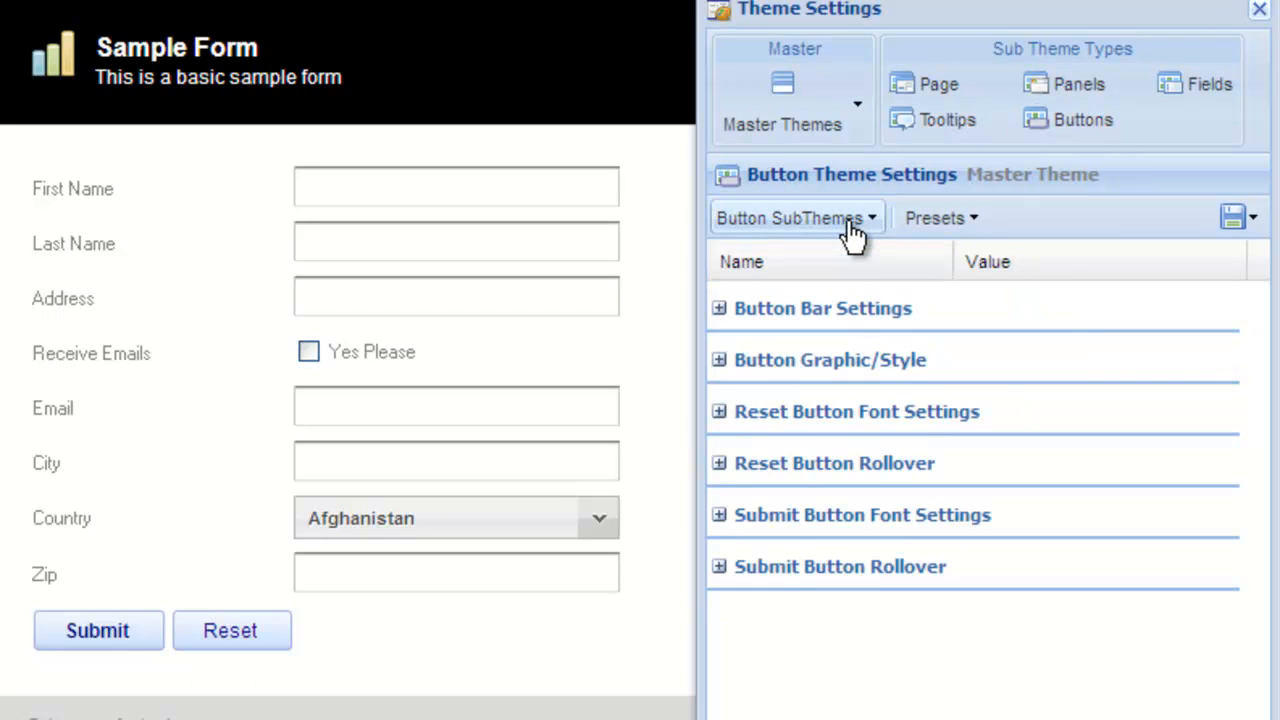
left_click(795, 218)
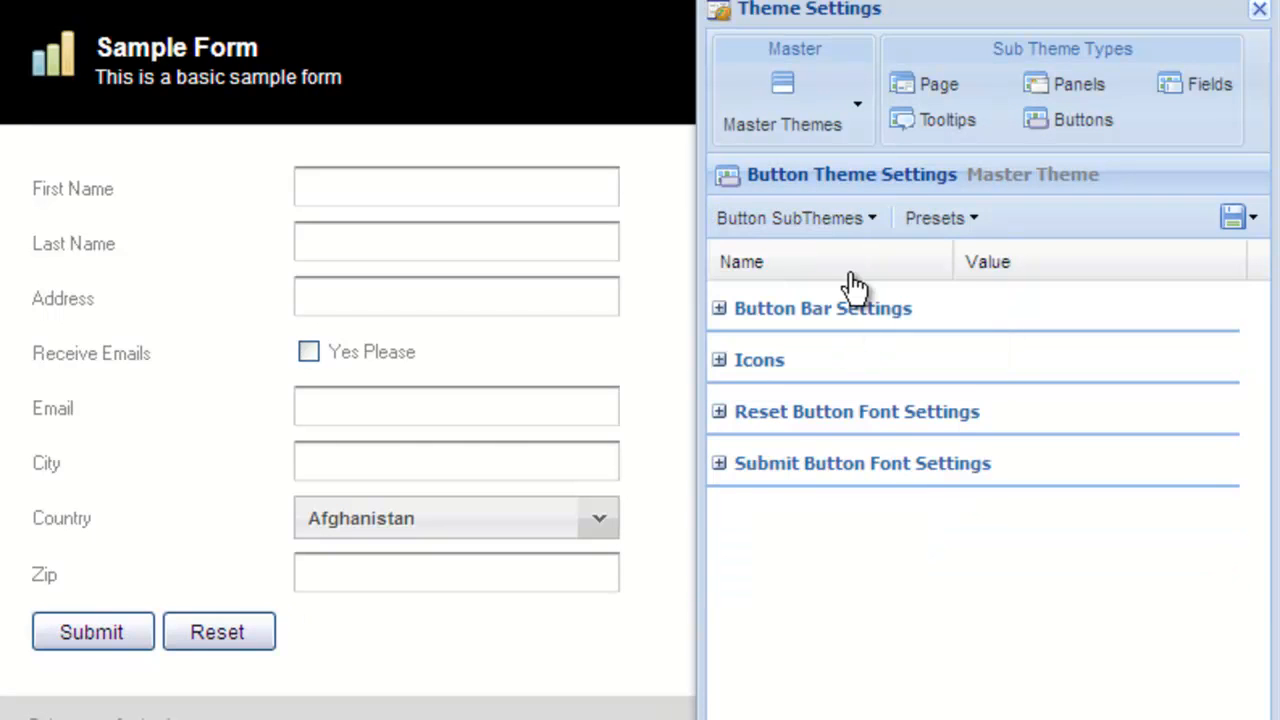
left_click(795, 218)
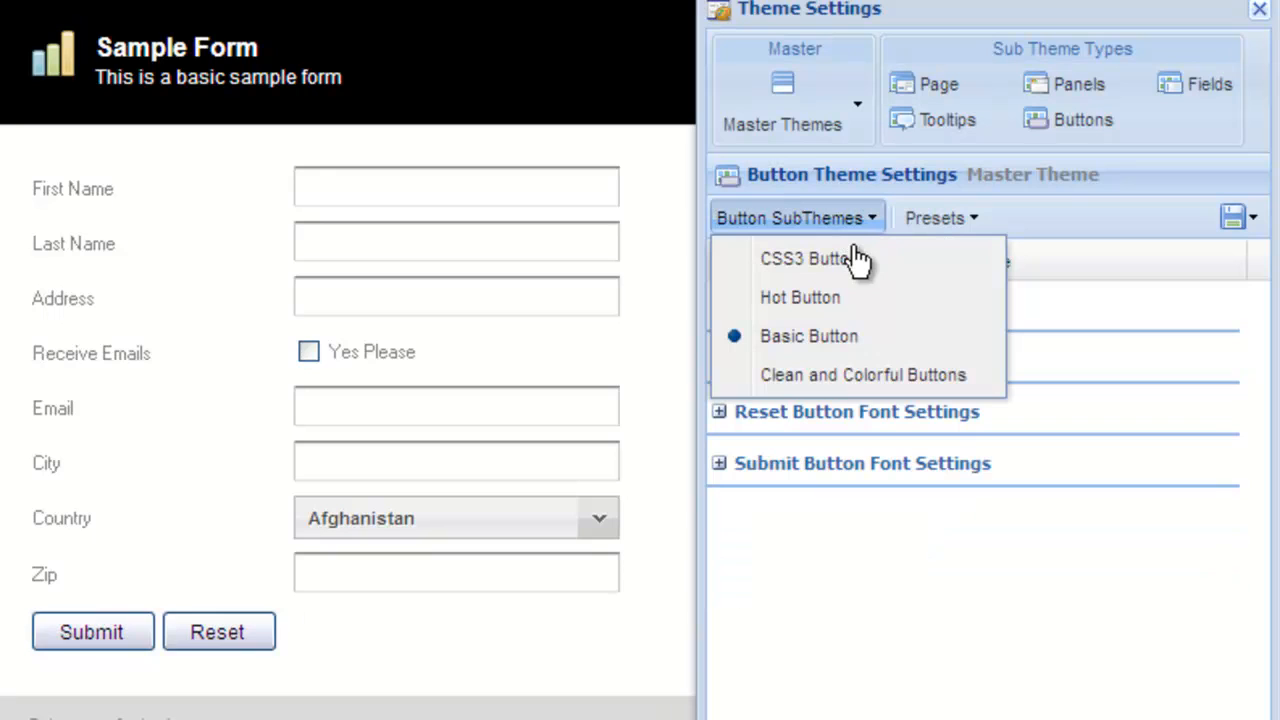
left_click(806, 258)
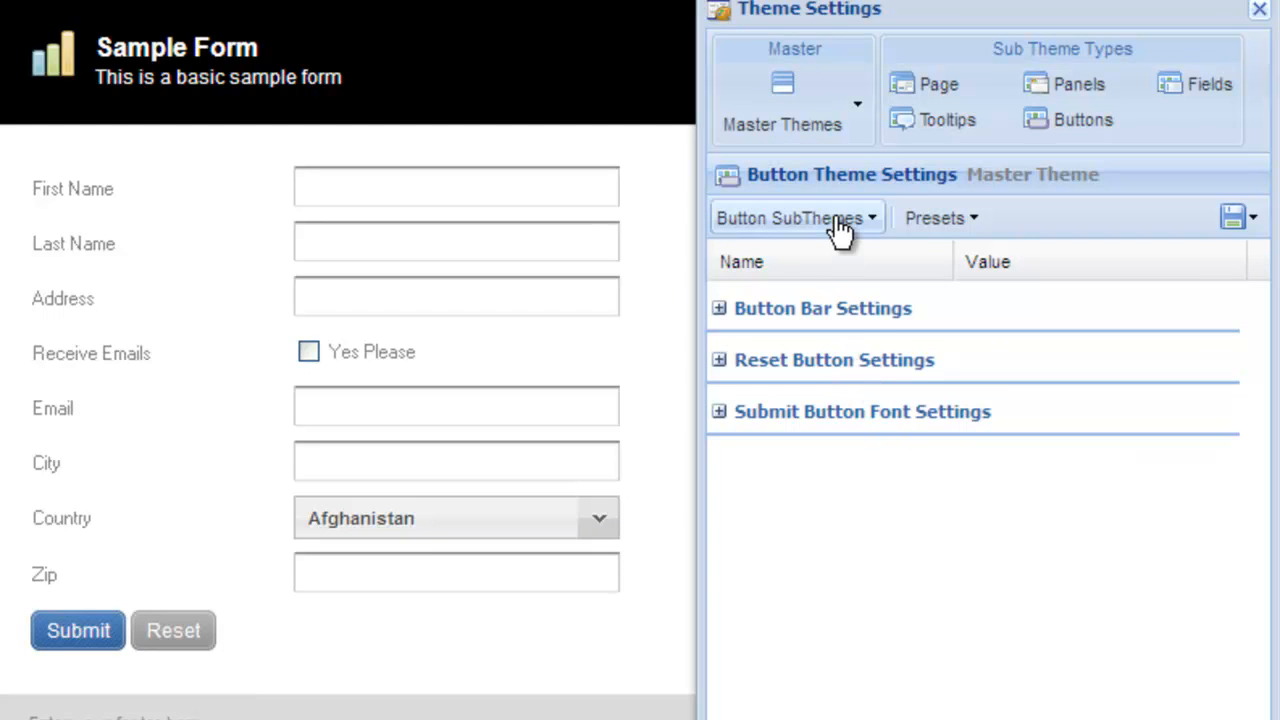
left_click(795, 217)
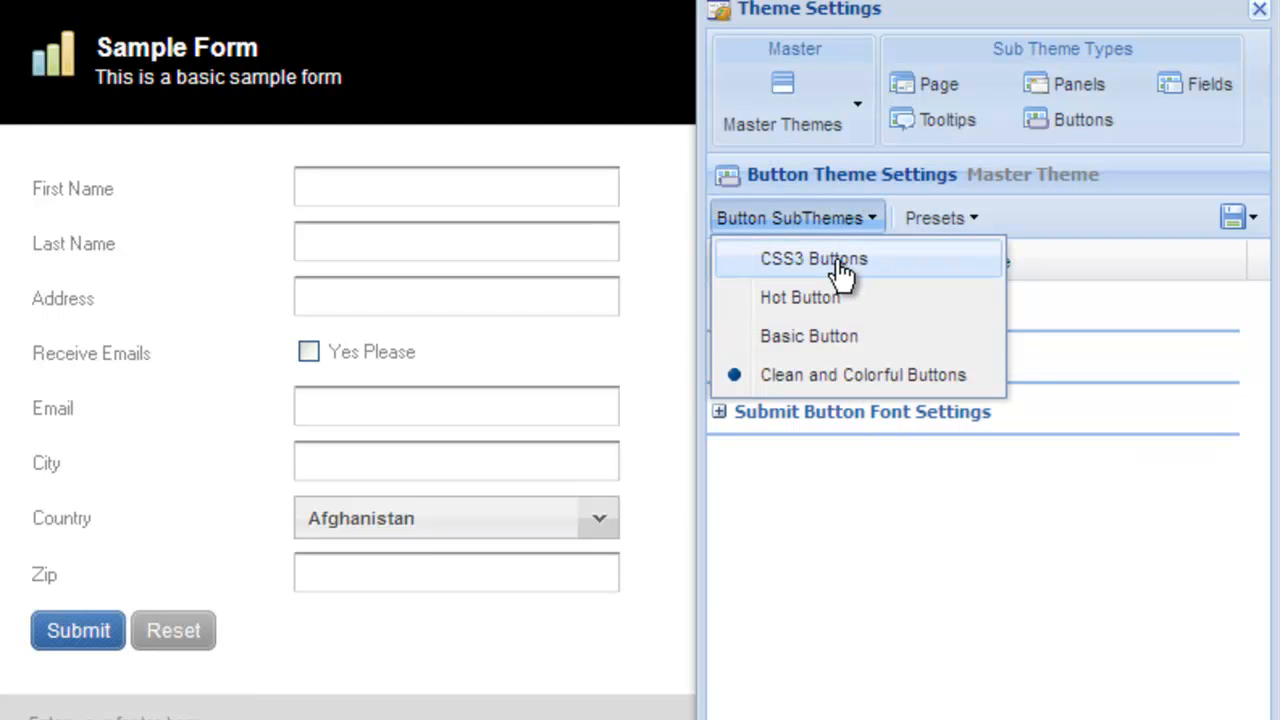
left_click(813, 258)
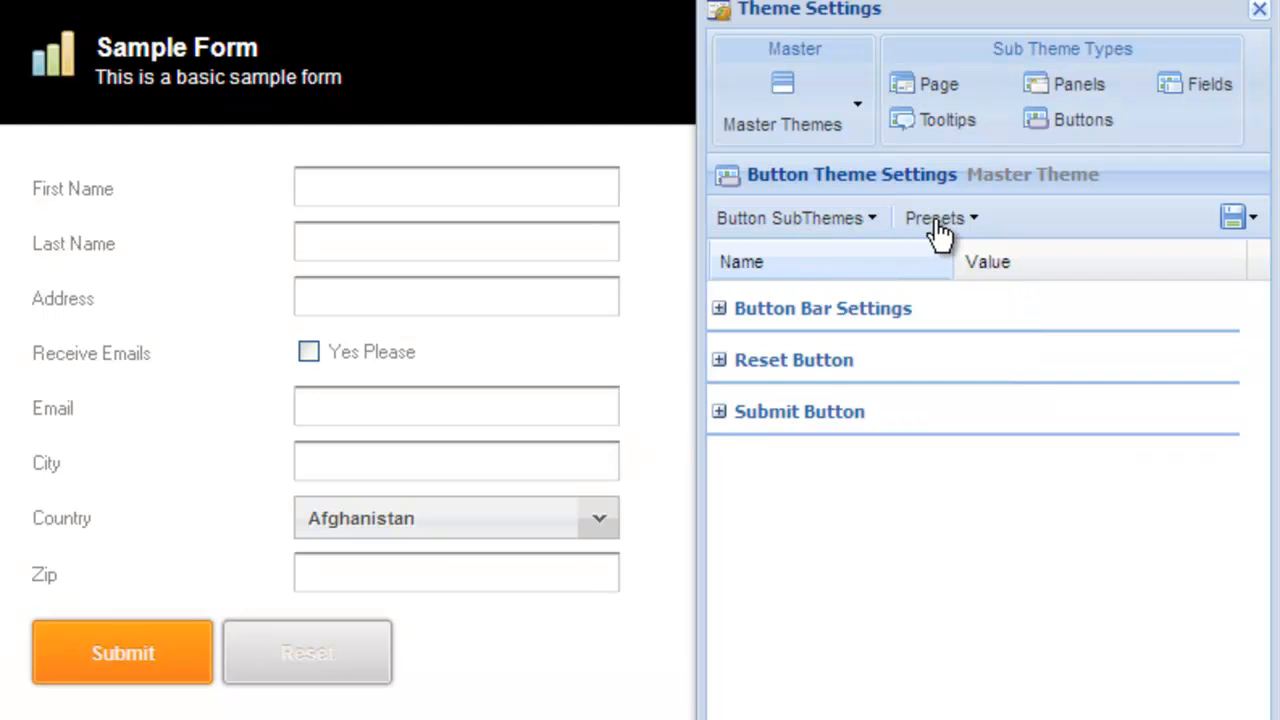
Try the Green Button colour preset, then apply Purple Button to the buttons.
left_click(940, 218)
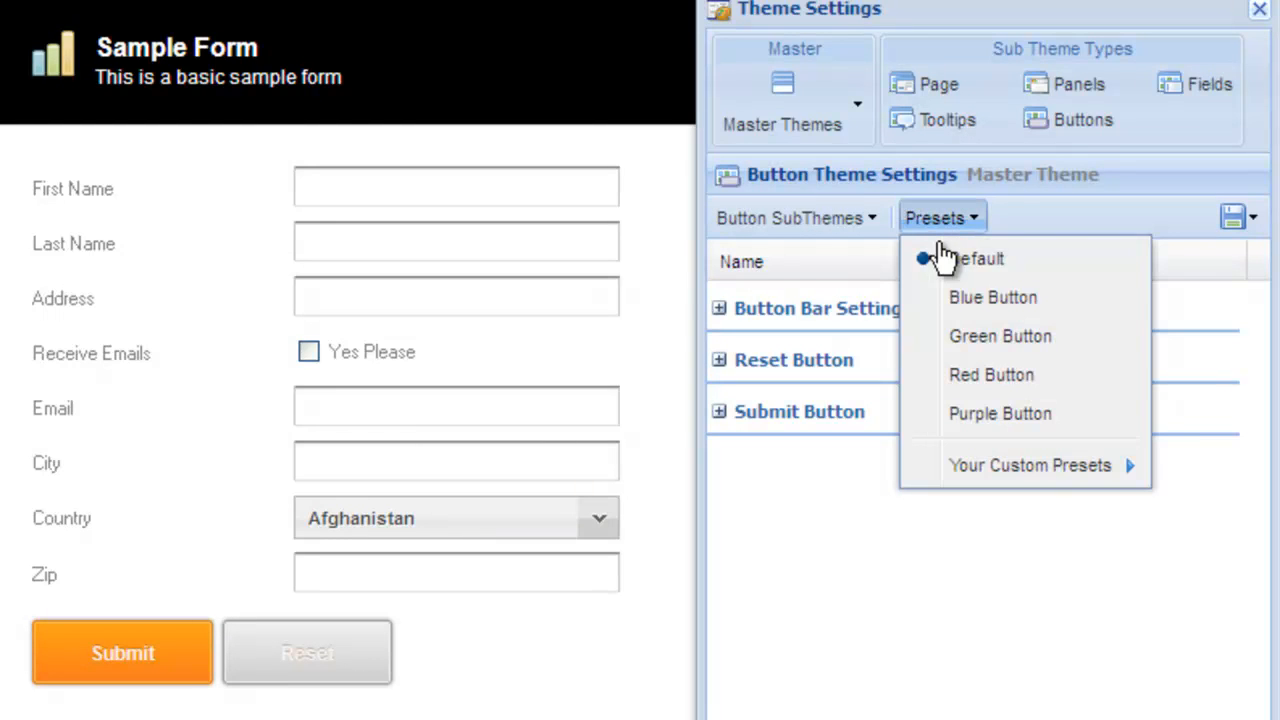
left_click(993, 297)
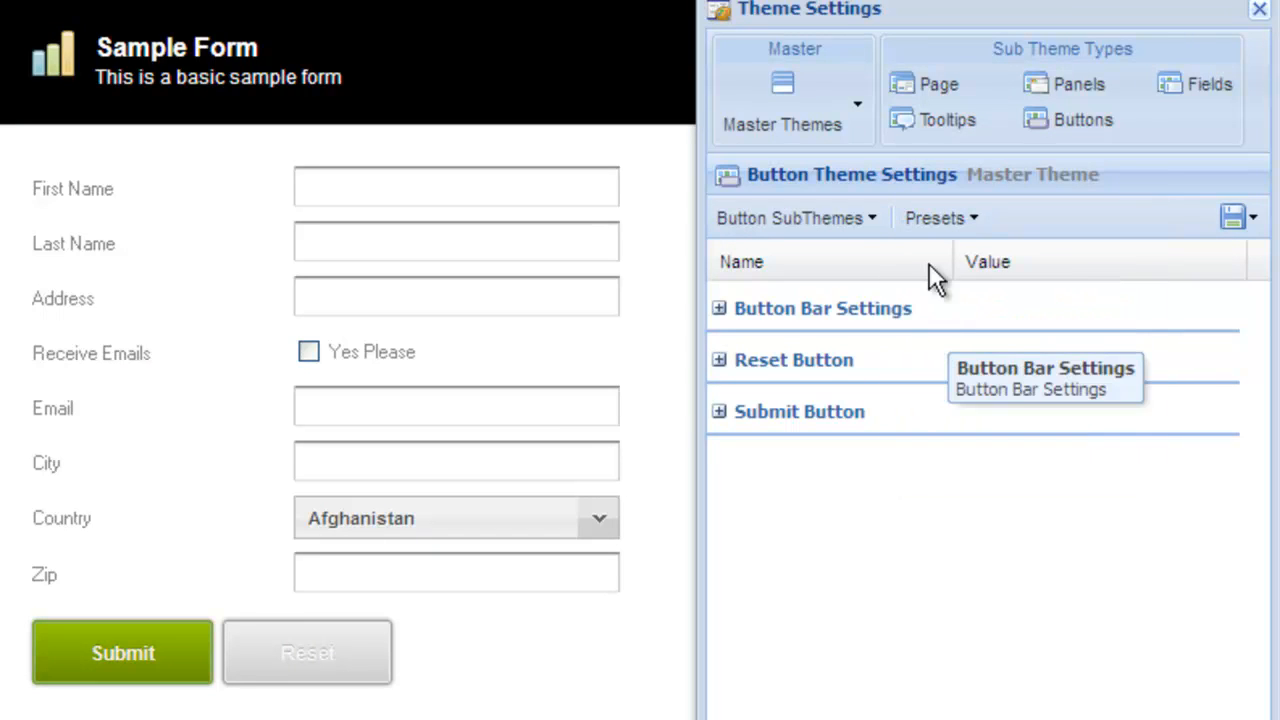
left_click(940, 218)
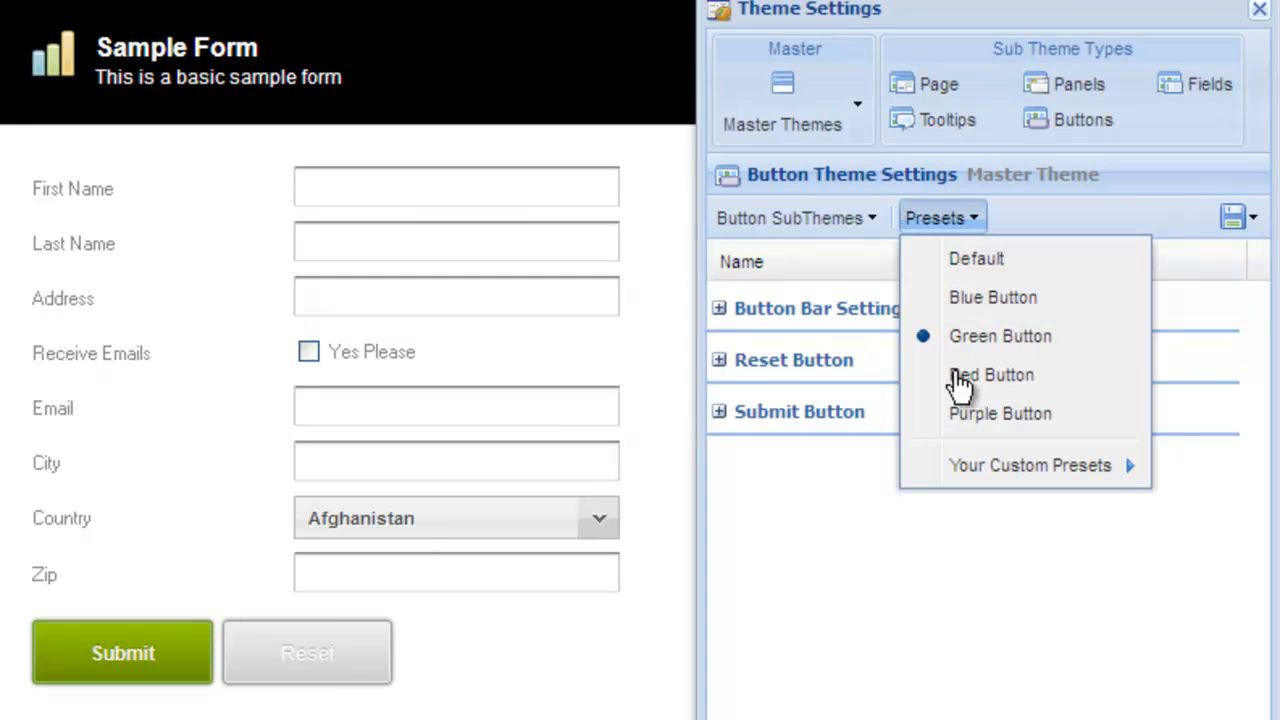
left_click(991, 374)
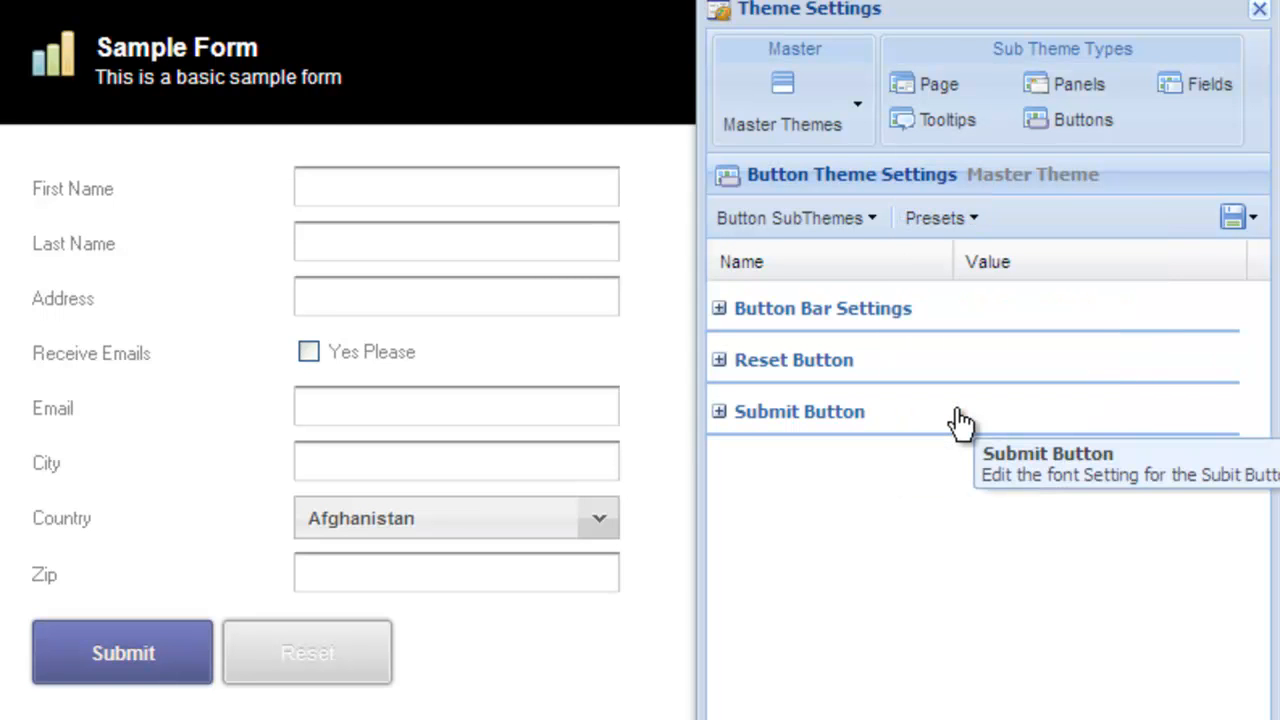
scroll("down", 3)
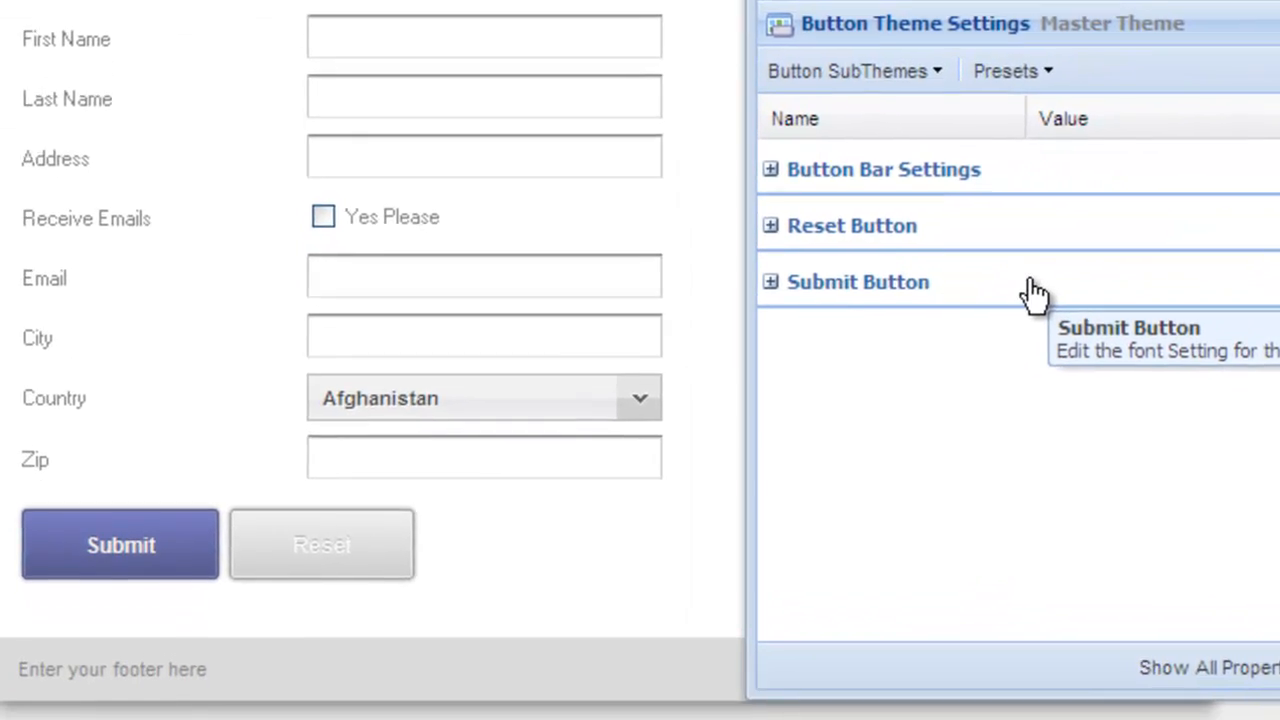
left_click(770, 281)
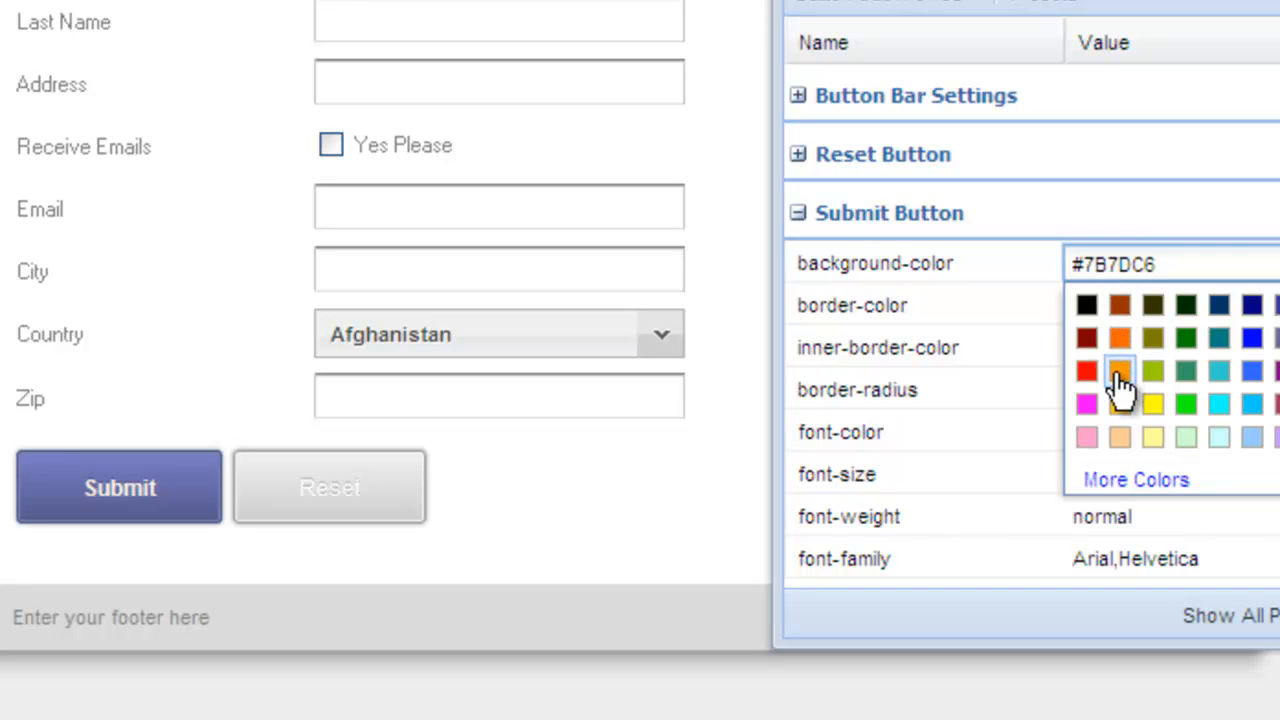
Set the Submit button background to orange and its font colour to #FFFF00.
left_click(1120, 385)
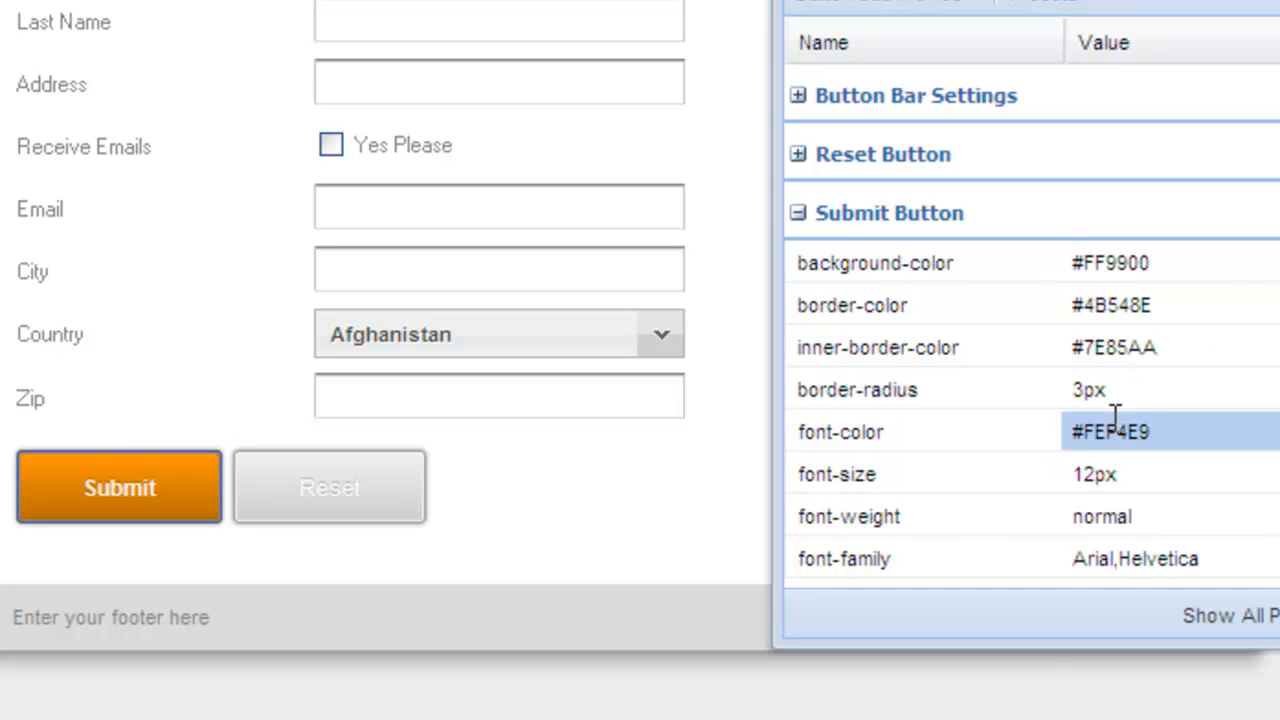
type("#FFFF00")
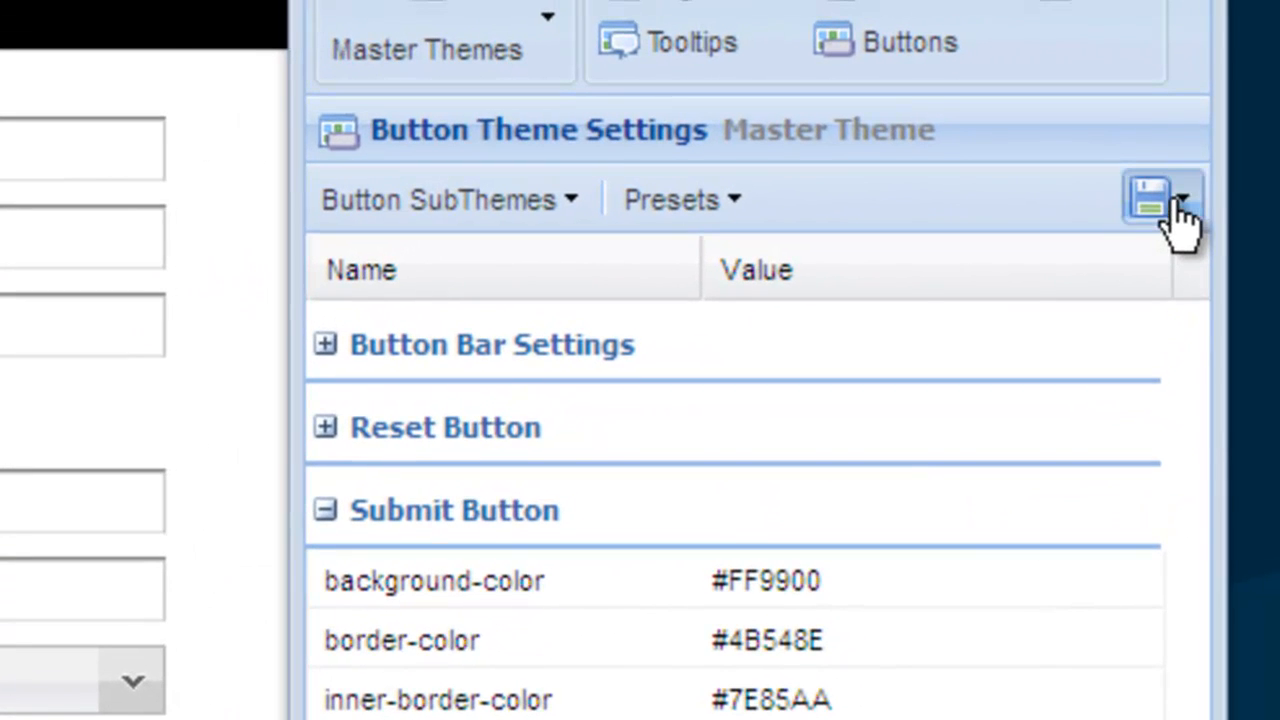
Save the orange Submit button styling as master theme 'My Nice Master Theme'.
left_click(1182, 197)
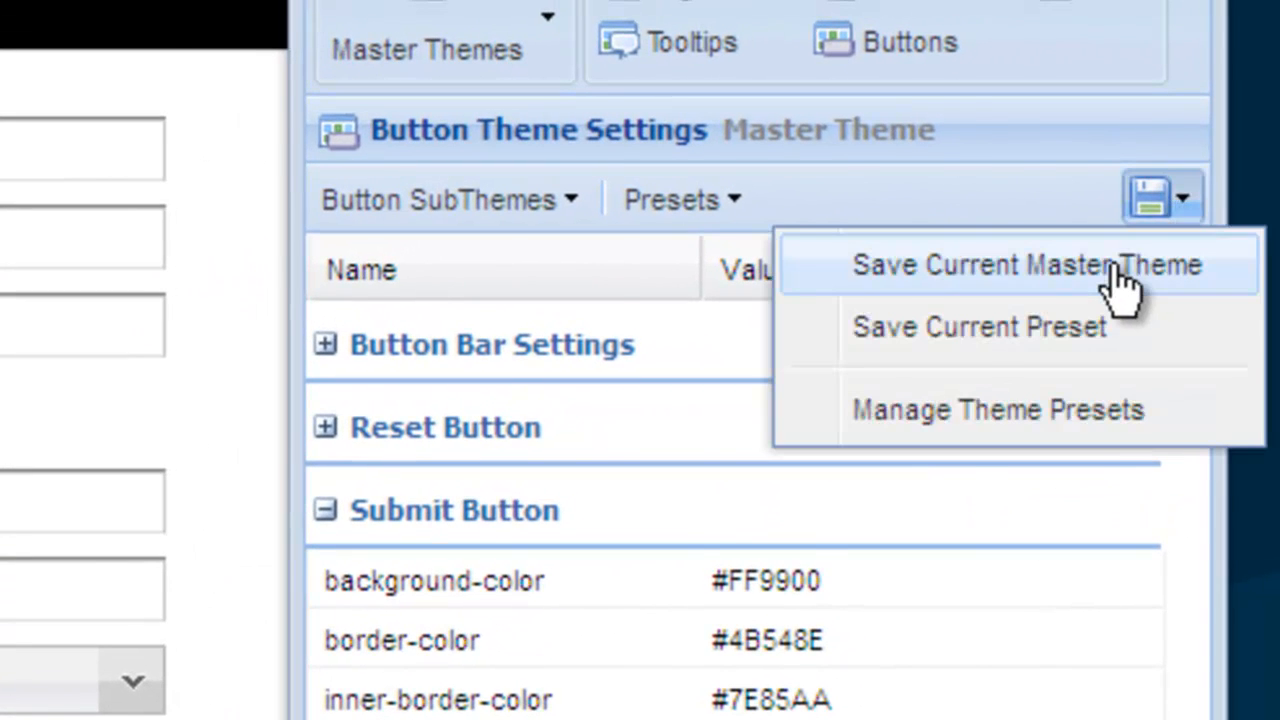
left_click(1038, 264)
type("My Nice Master Theme")
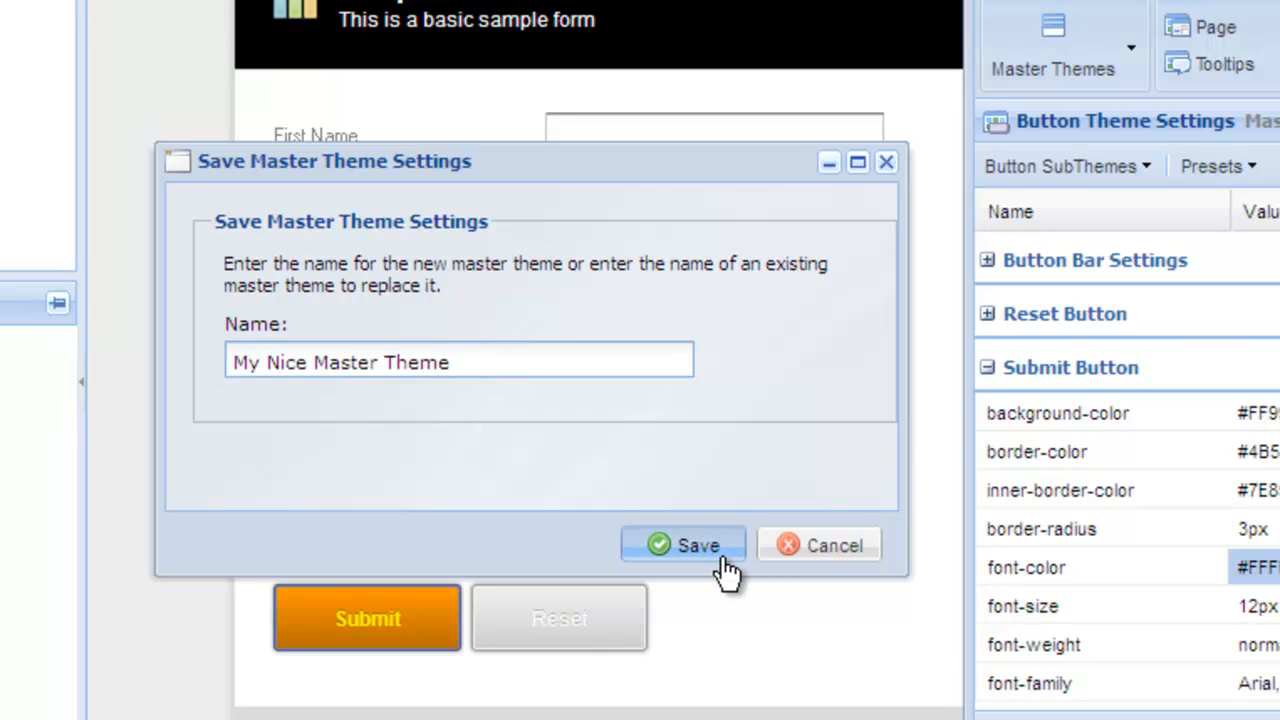
left_click(683, 545)
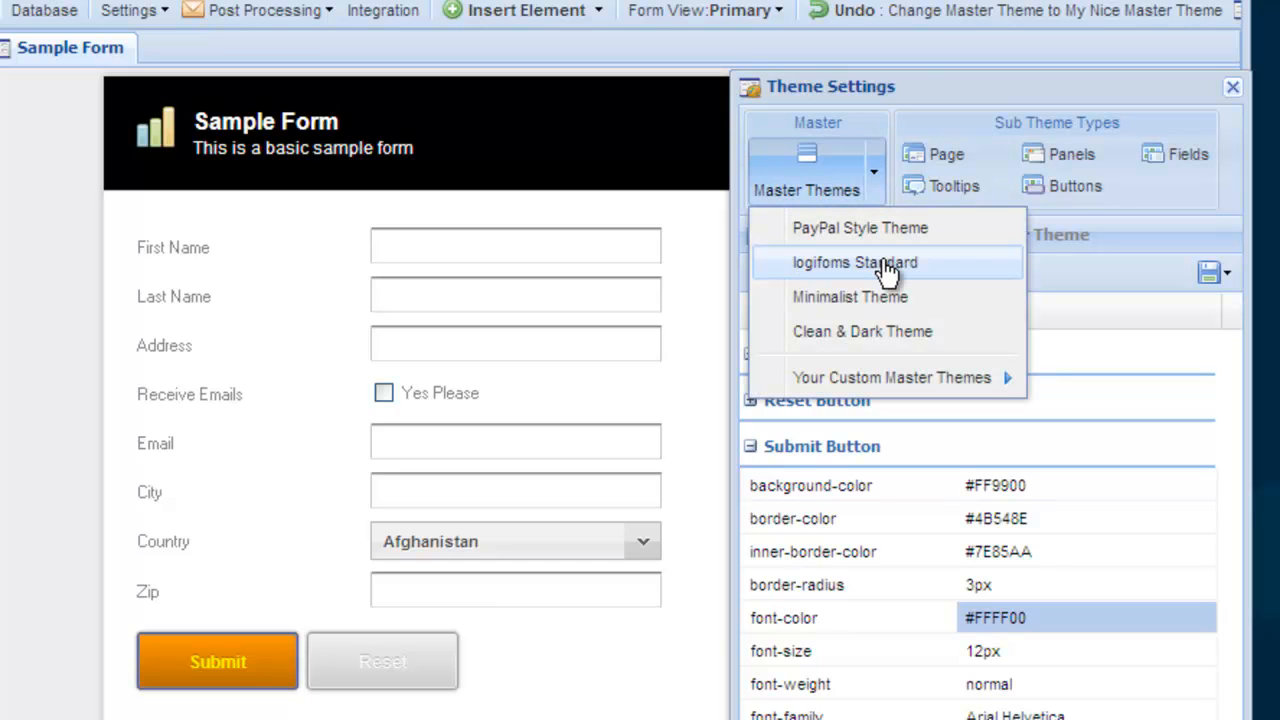
Switch to logifoms Standard, then reapply My Nice Master Theme from the custom themes.
left_click(854, 262)
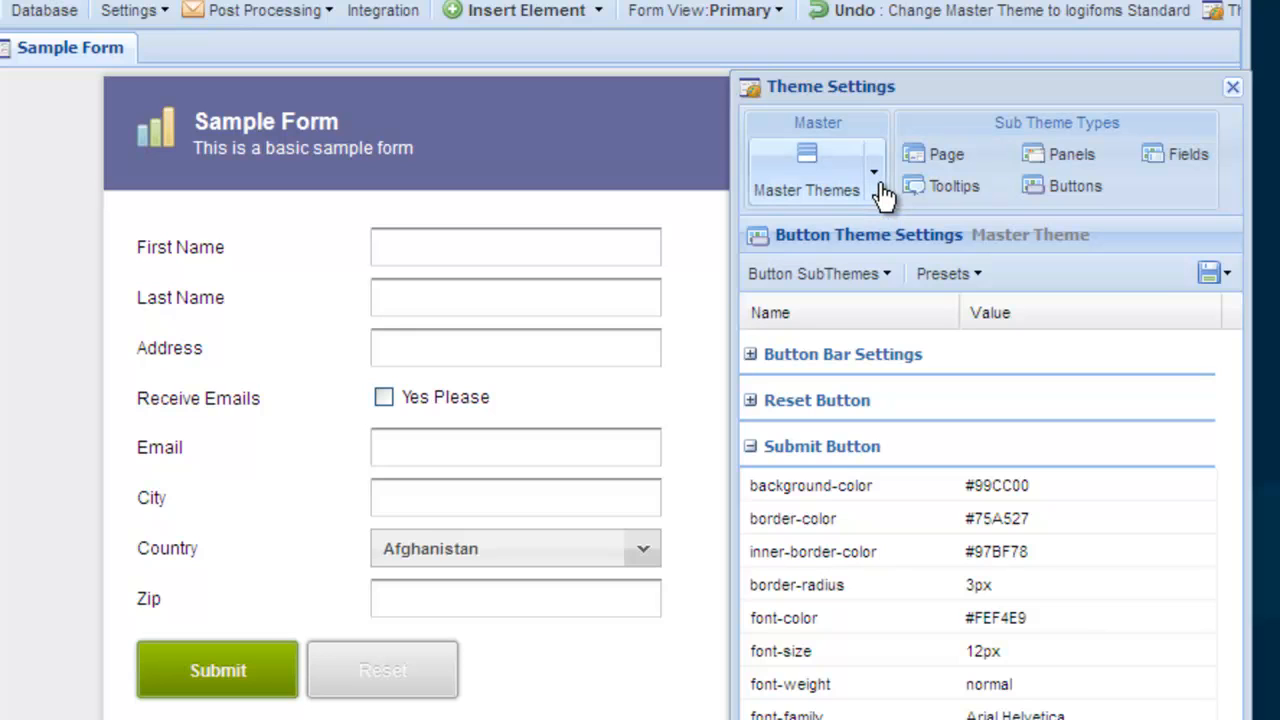
left_click(873, 171)
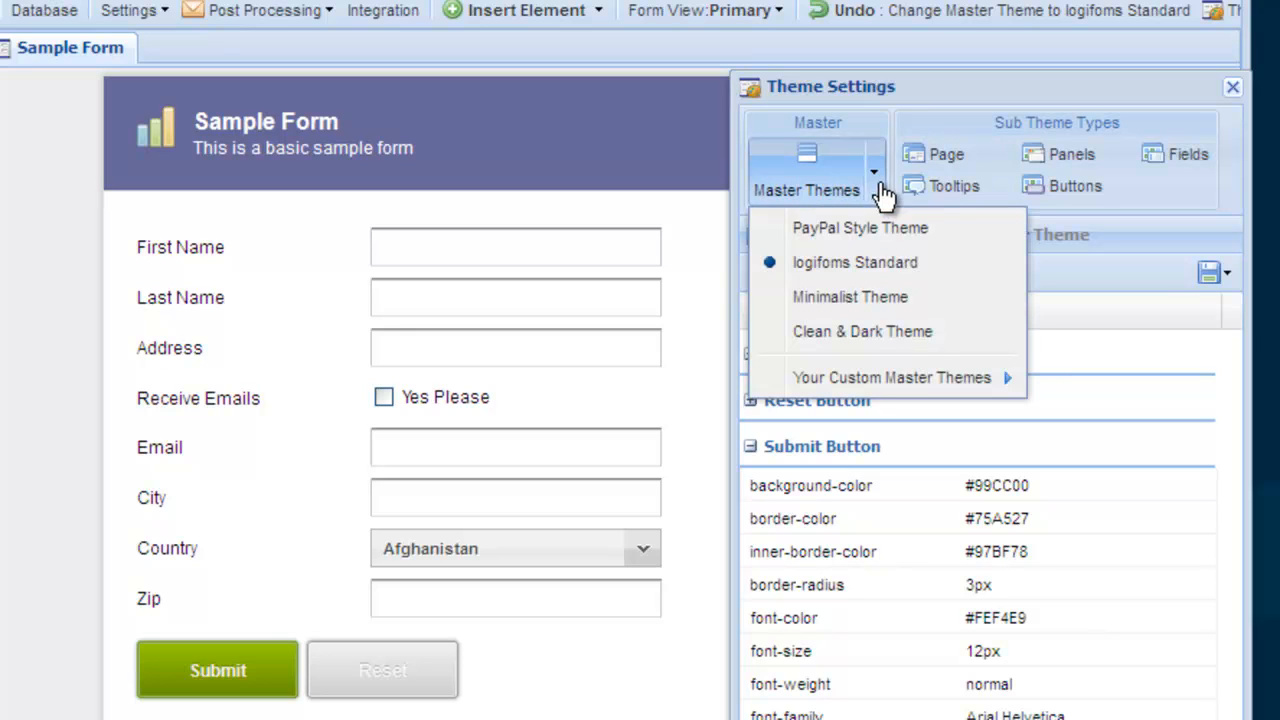
mouse_move(891, 377)
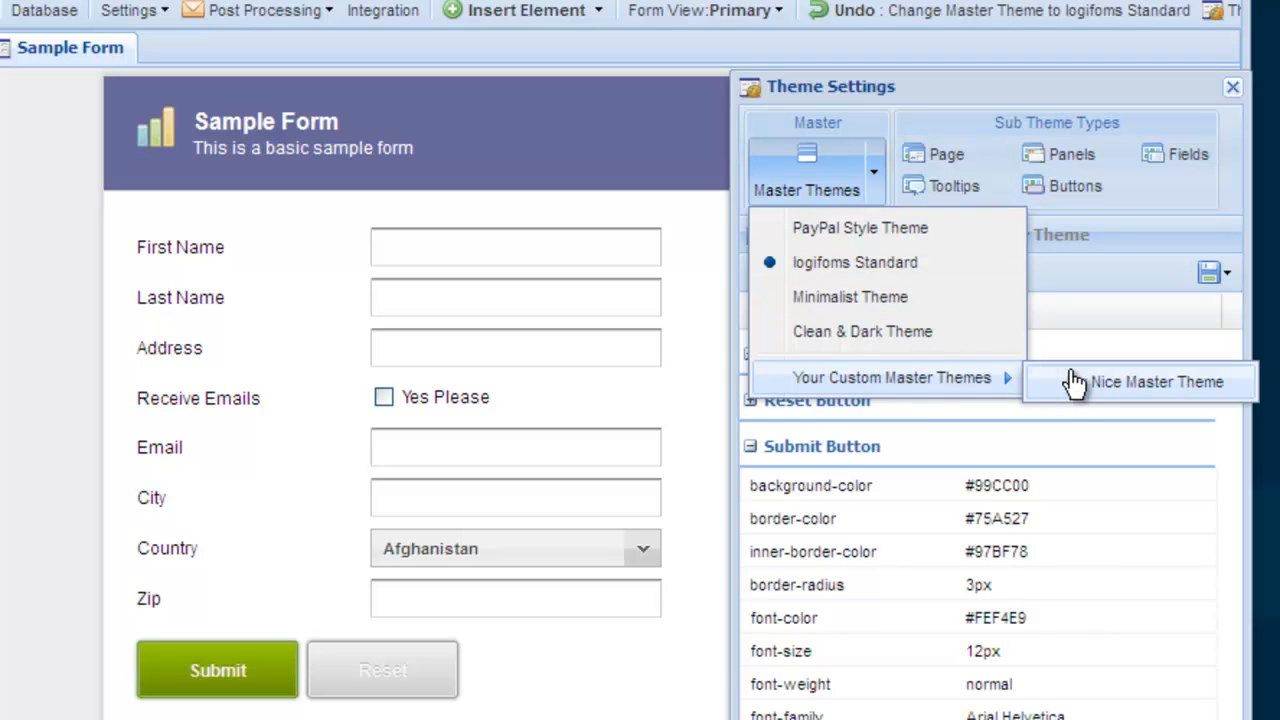
left_click(1157, 381)
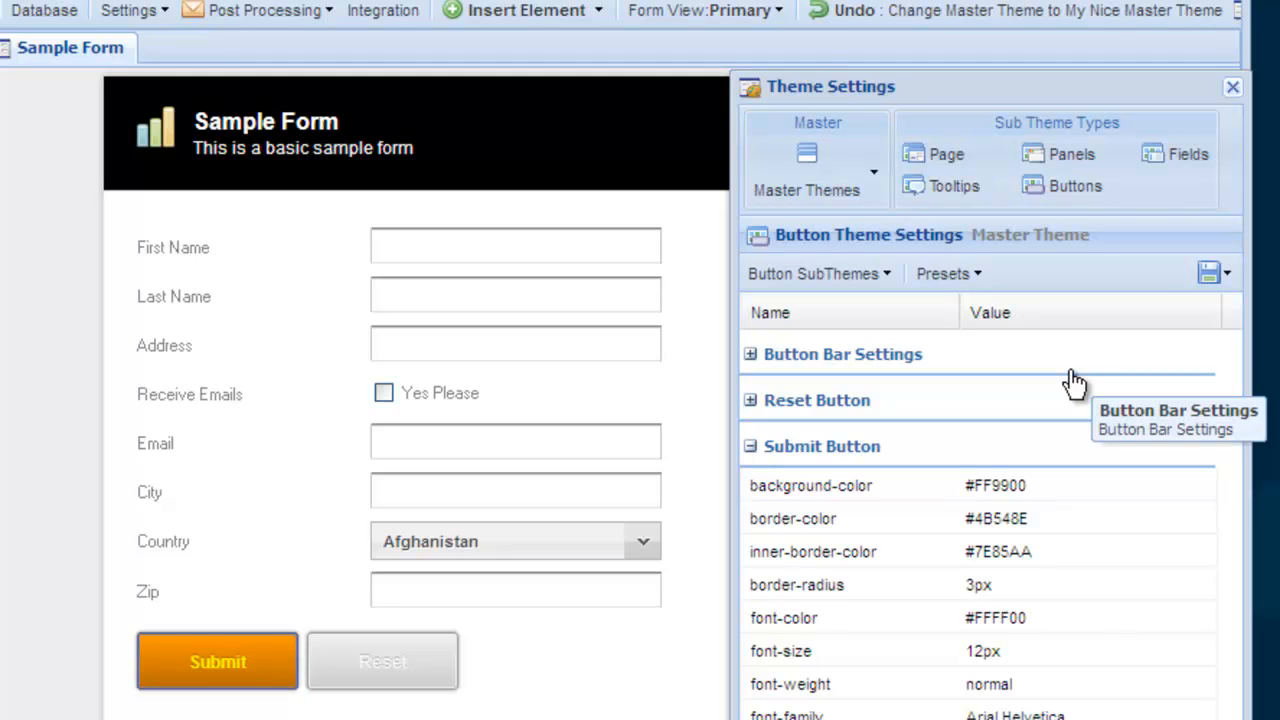
mouse_move(290, 307)
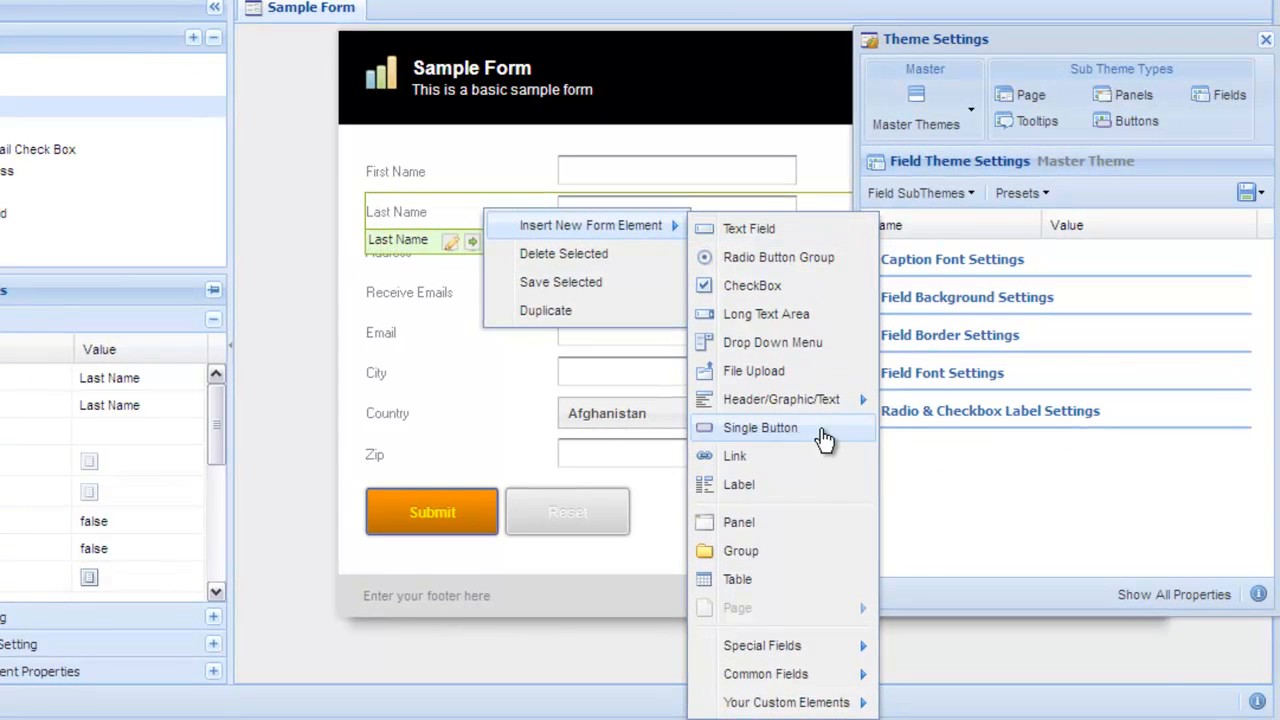
Insert a Single Button 'Click Me' below Last Name and list its theme options.
left_click(760, 427)
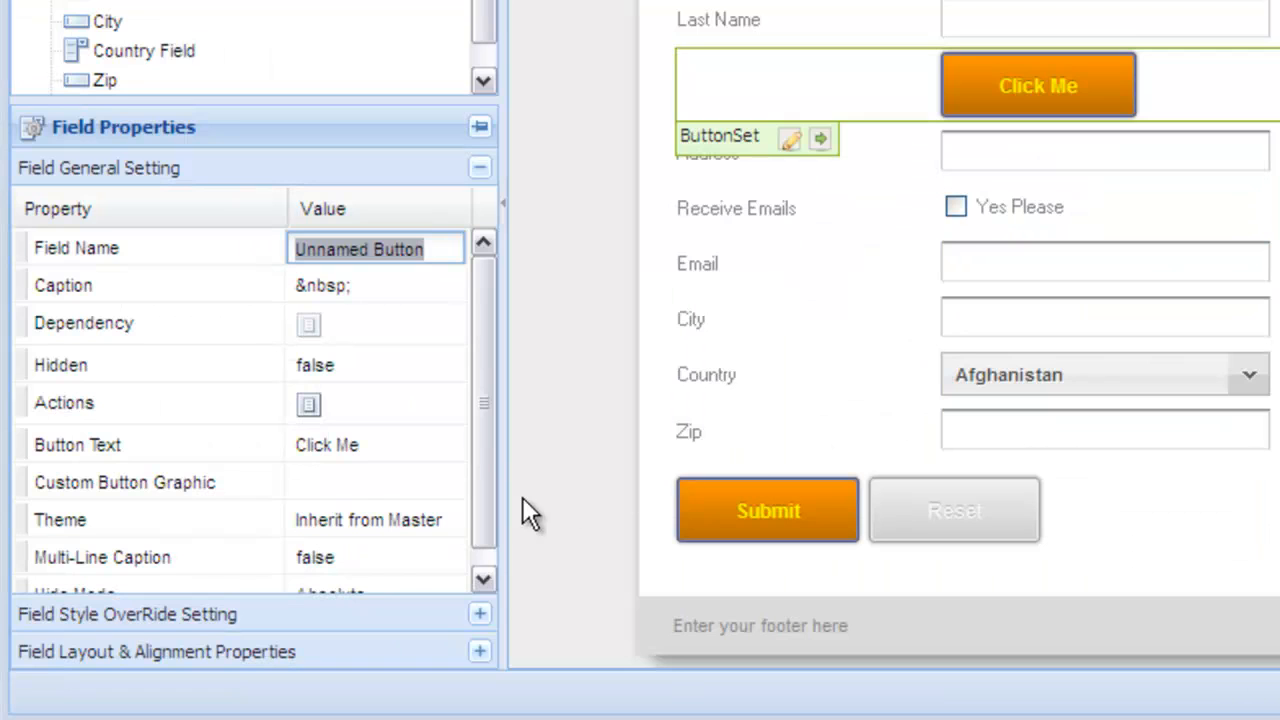
left_click(448, 519)
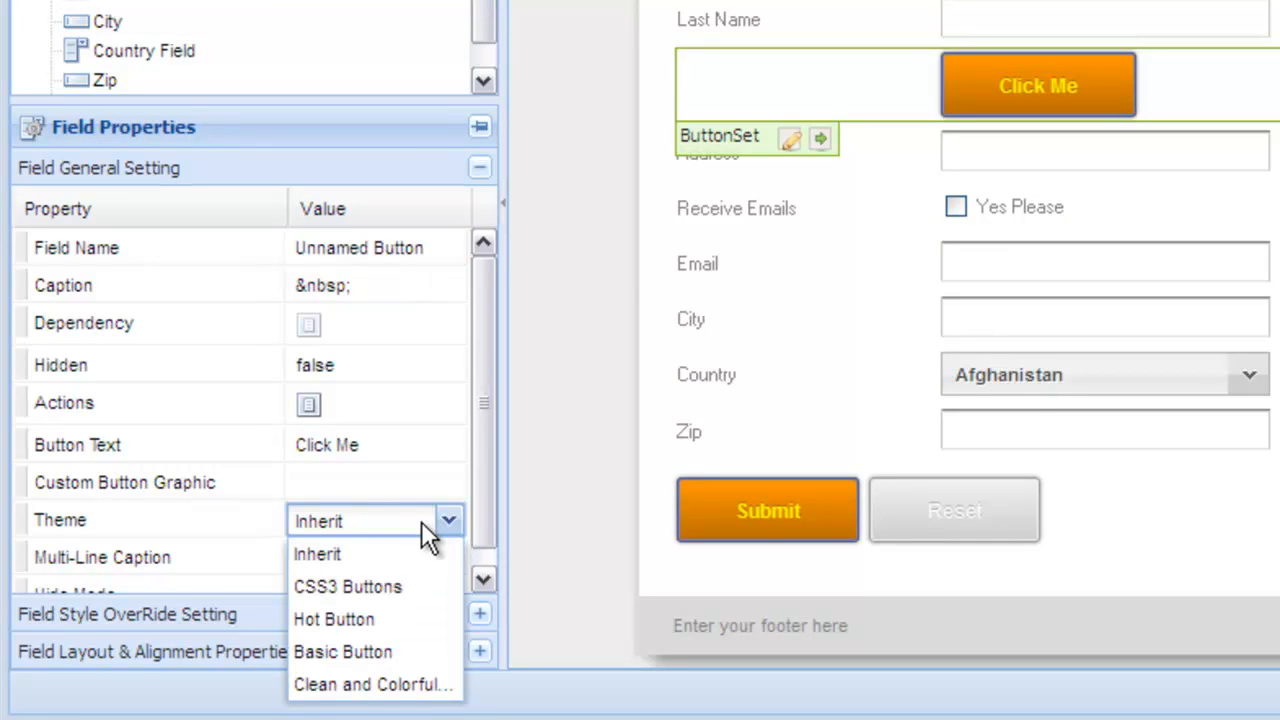
mouse_move(403, 625)
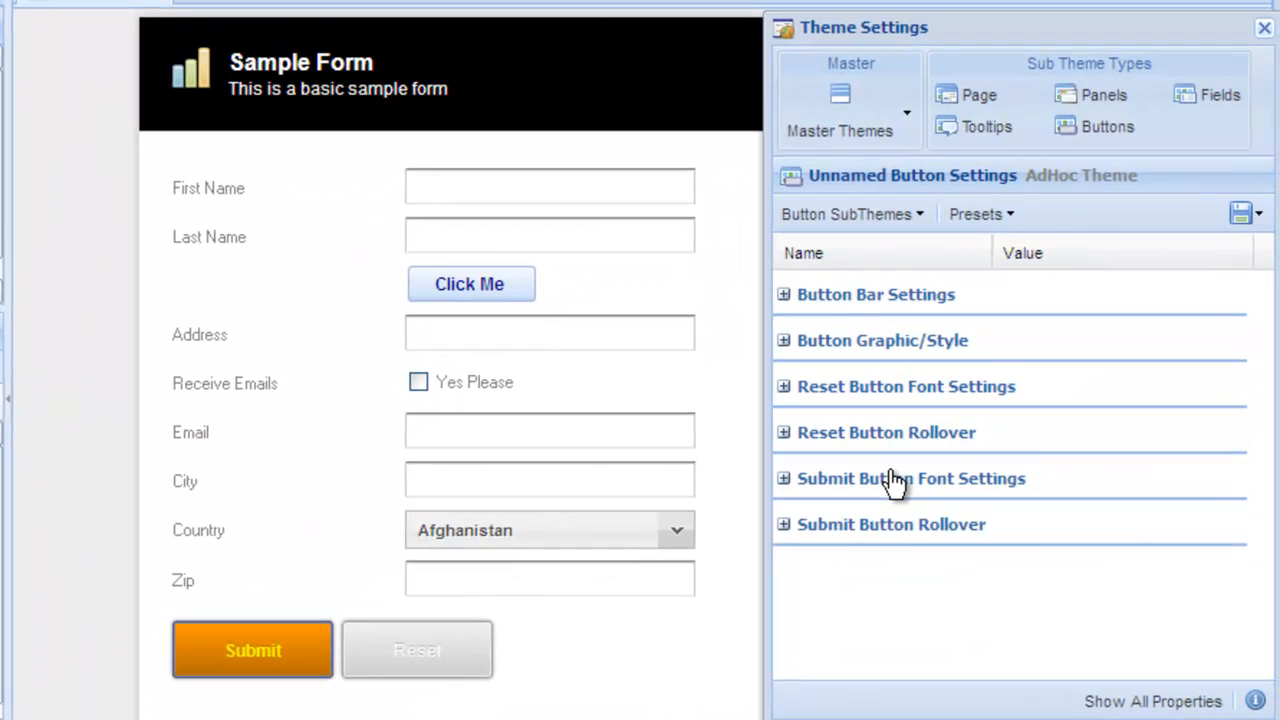
Set the Click Me button's submit font colour to red (#FF0000).
left_click(784, 478)
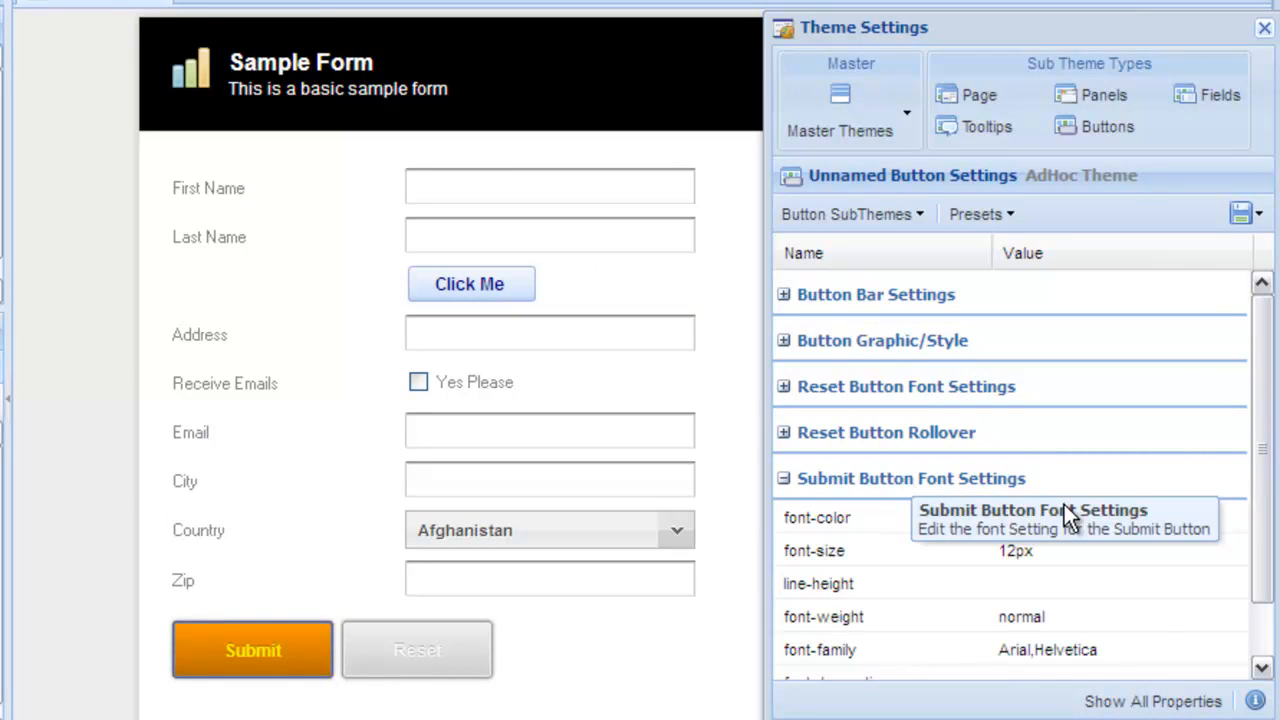
left_click(1232, 517)
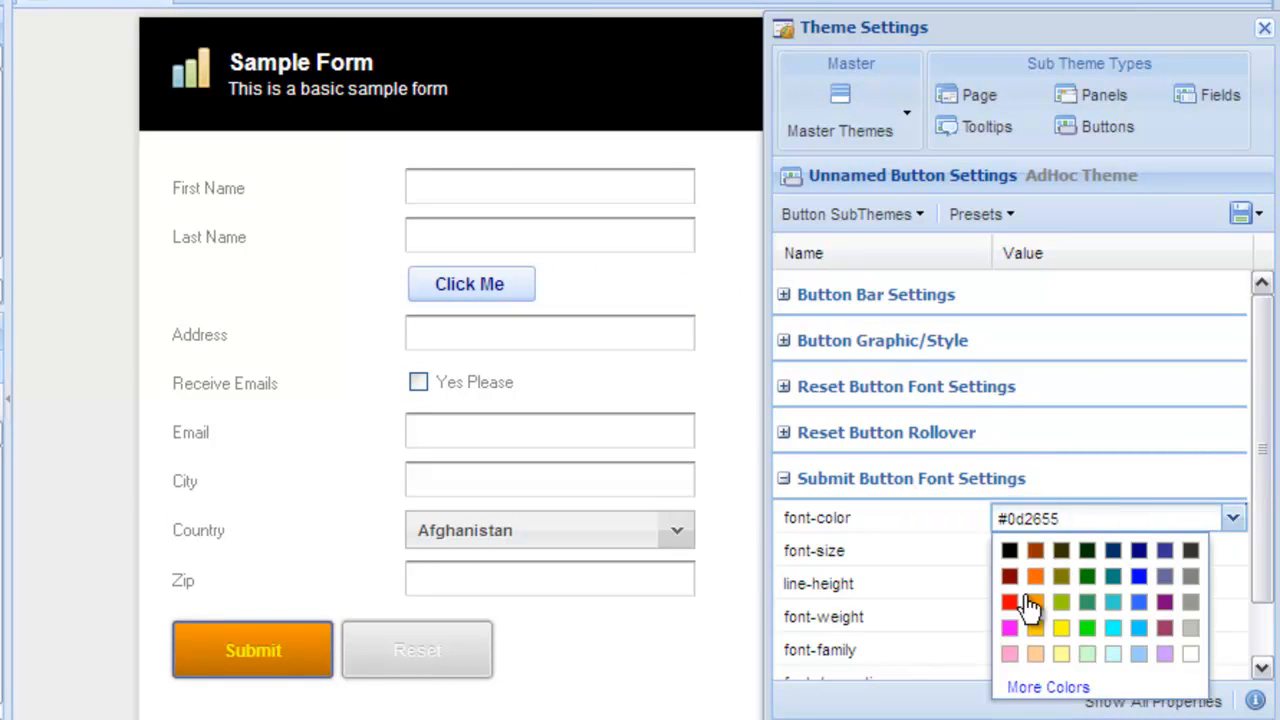
left_click(1009, 602)
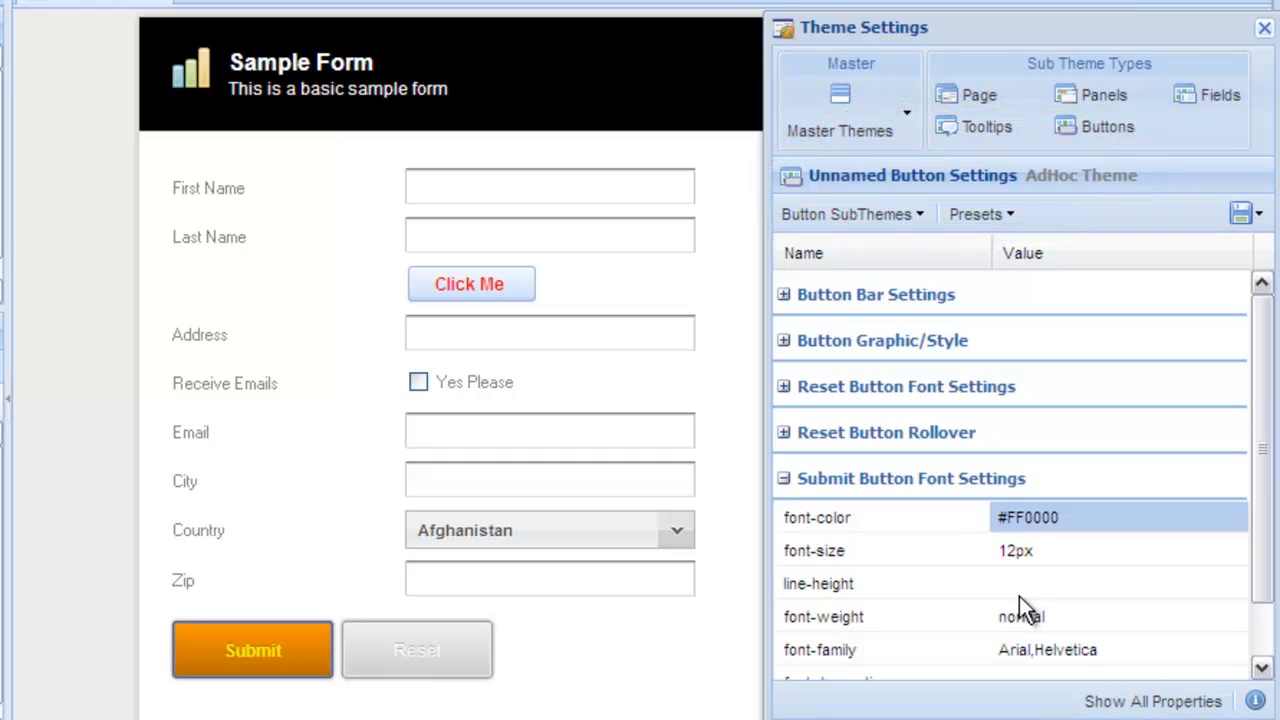
mouse_move(1108, 170)
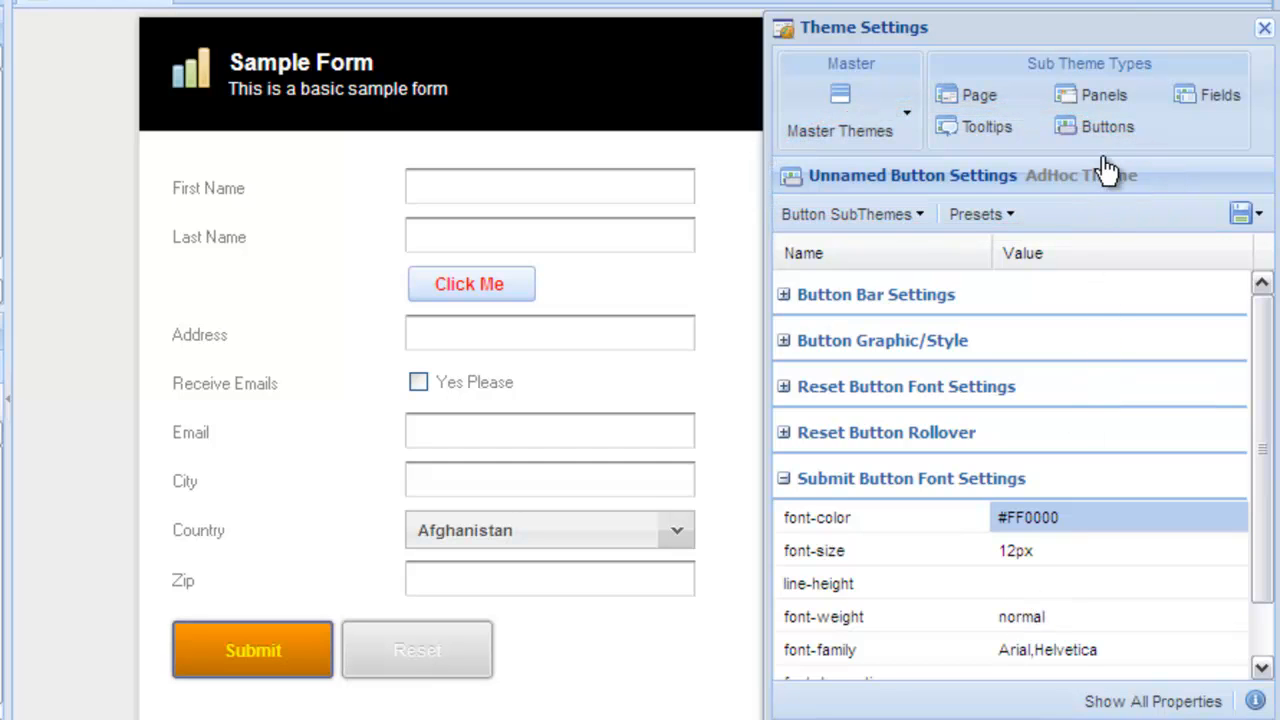
mouse_move(1107, 126)
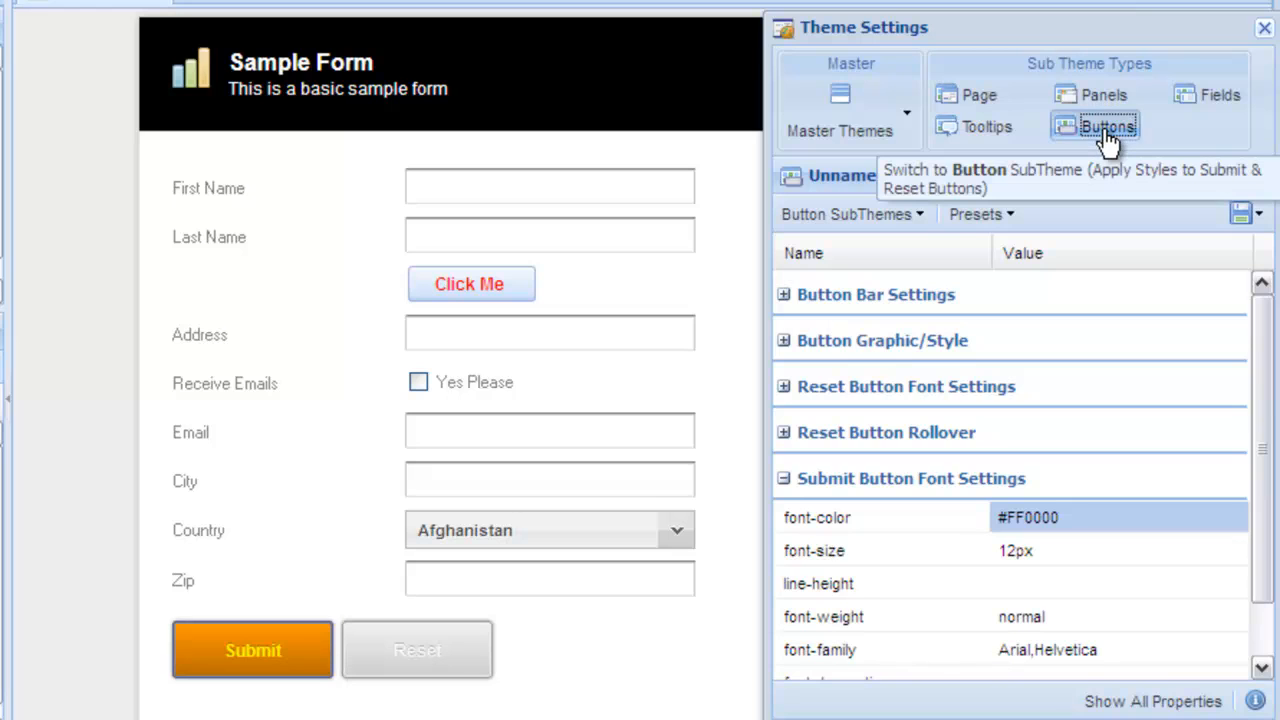
Show the master Buttons theme settings with the orange Submit button and yellow text.
left_click(1107, 126)
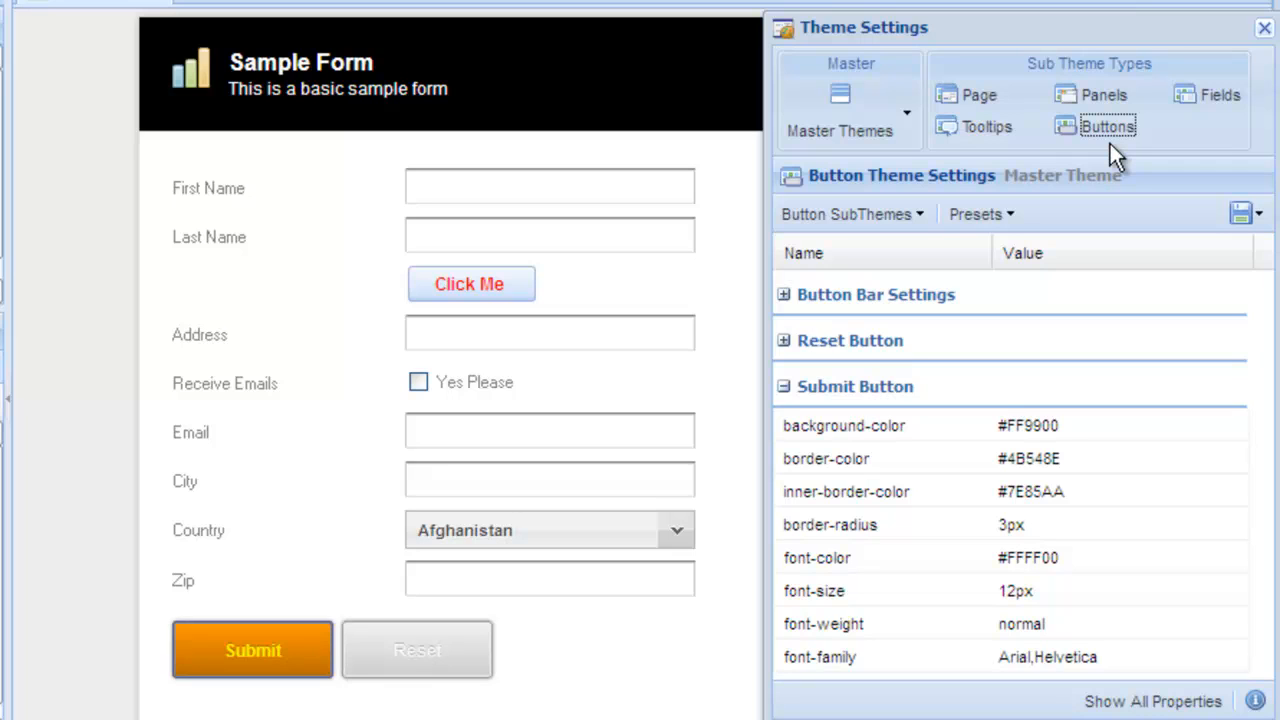
mouse_move(378, 197)
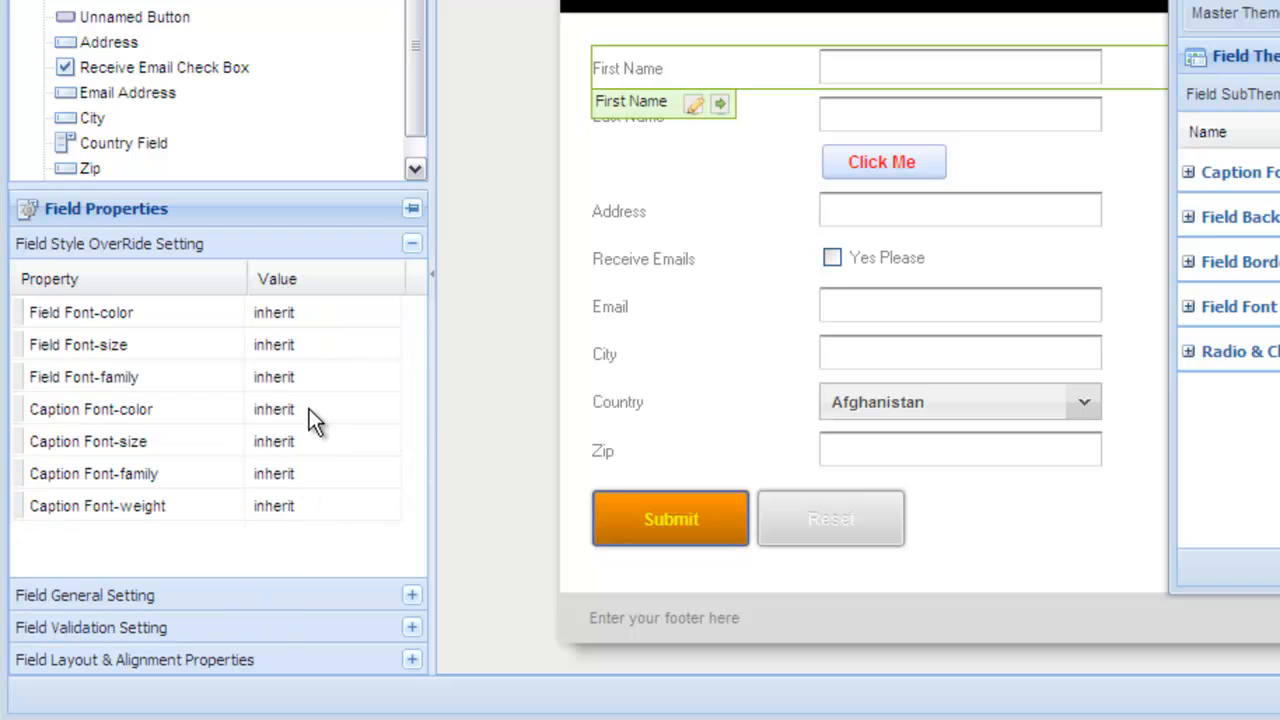
Override the First Name caption font colour to red.
left_click(385, 409)
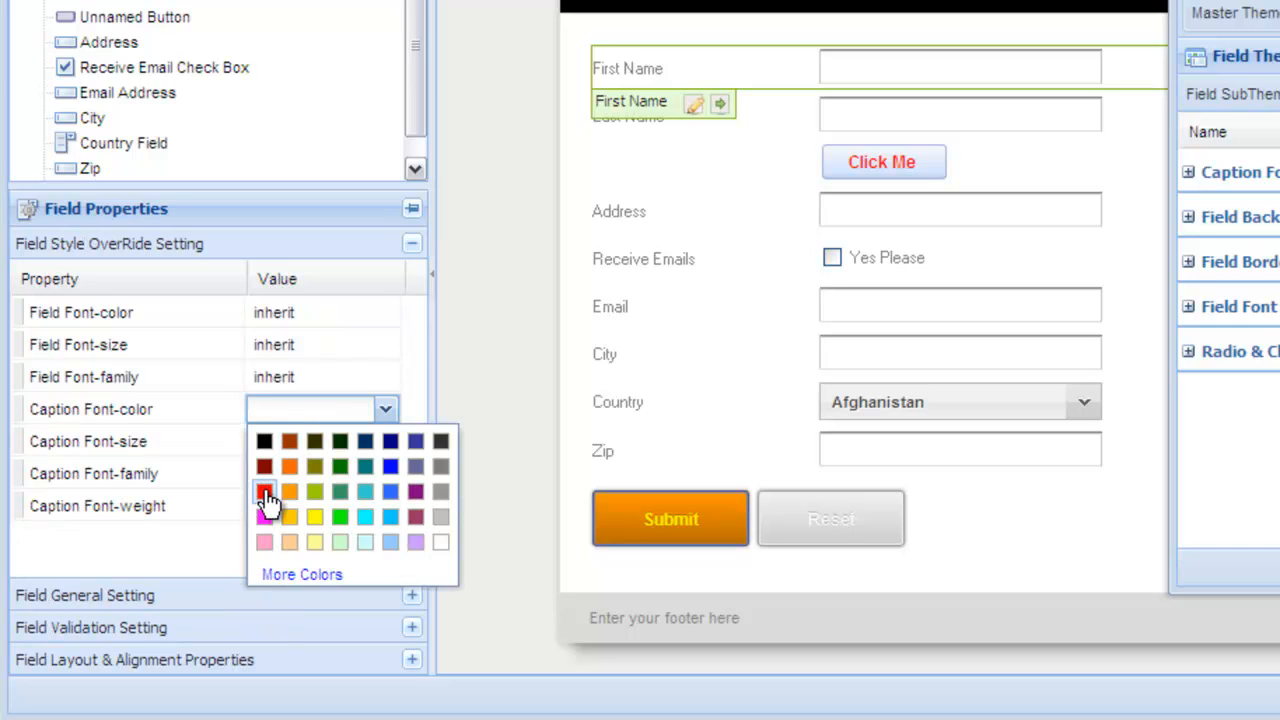
left_click(264, 491)
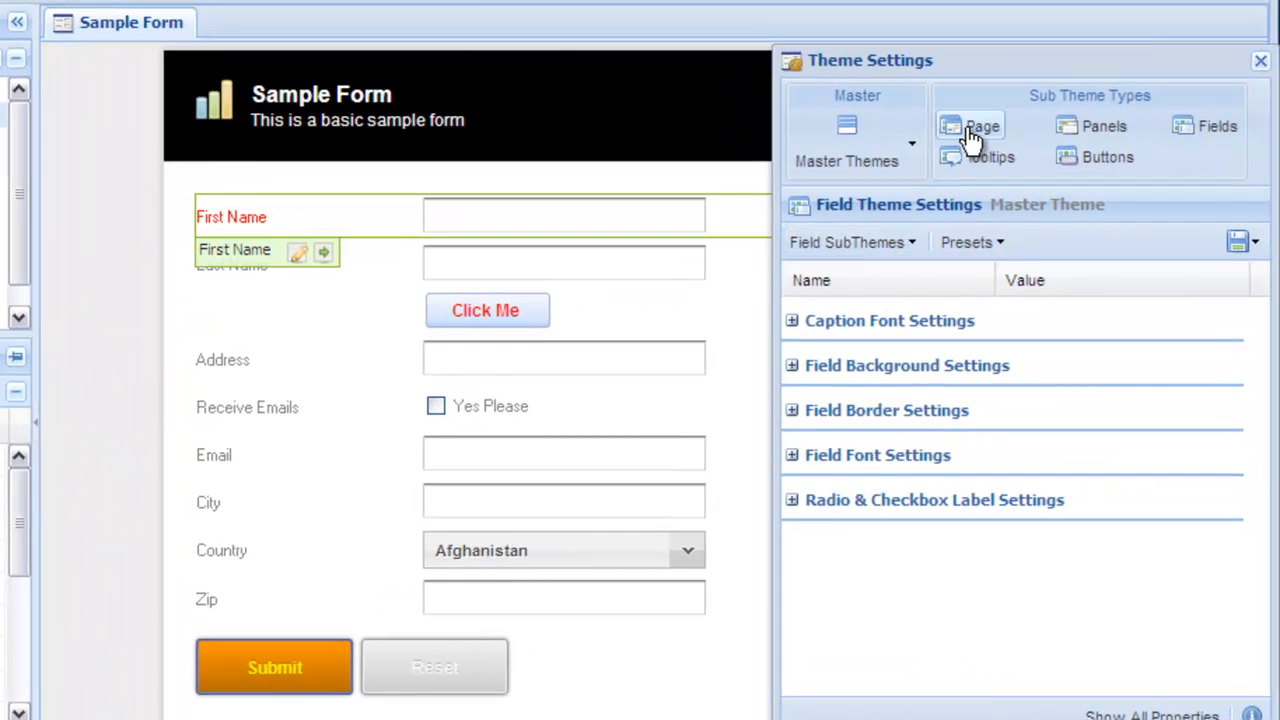
Show the Page theme's Outer Container settings (700px width, white background).
left_click(982, 126)
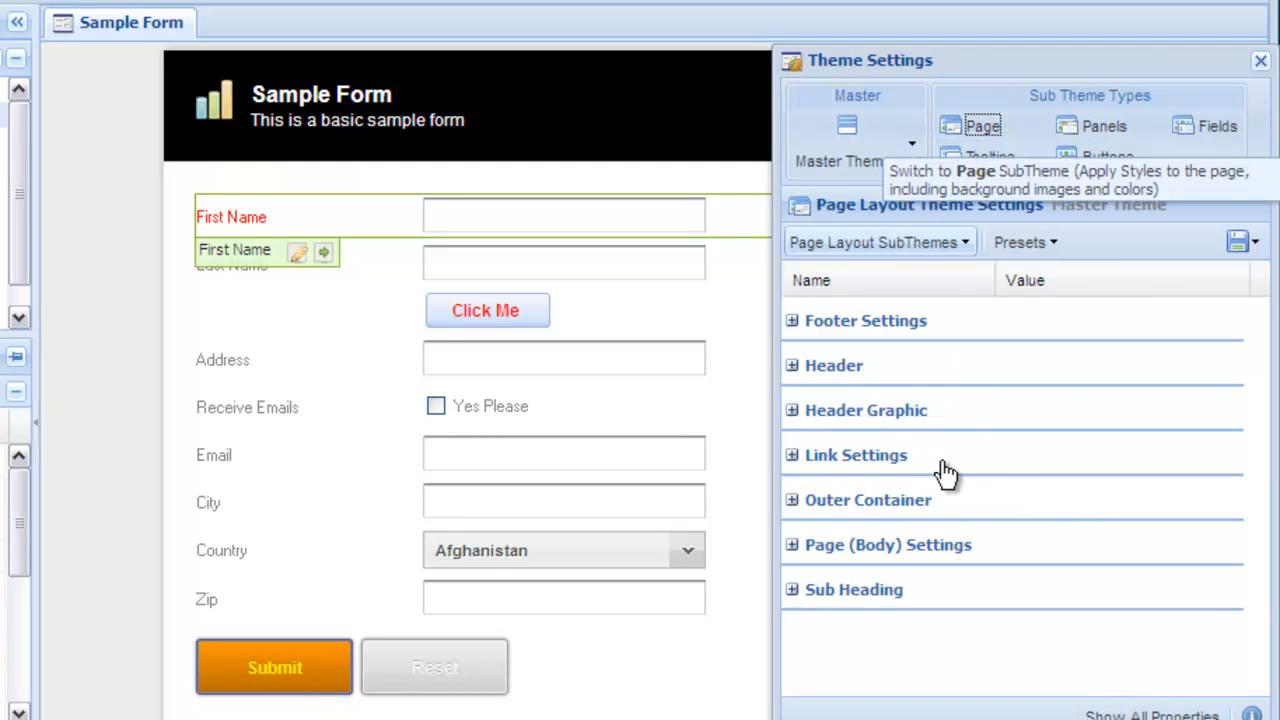
left_click(868, 500)
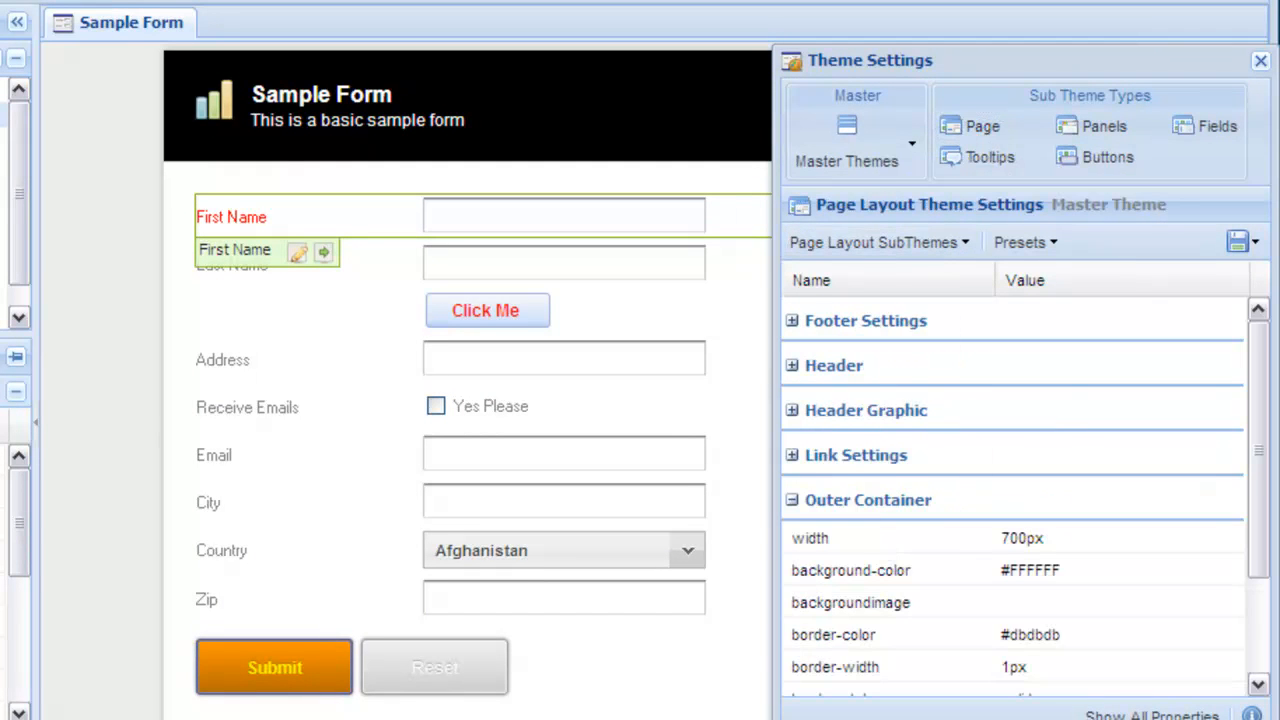